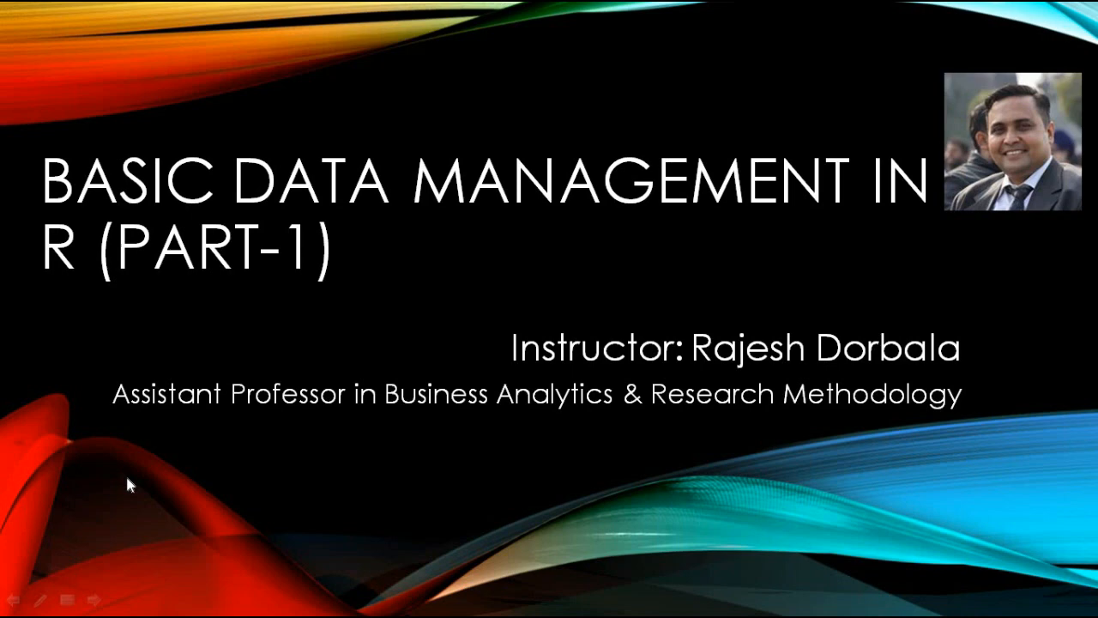
pyautogui.moveTo(261, 464)
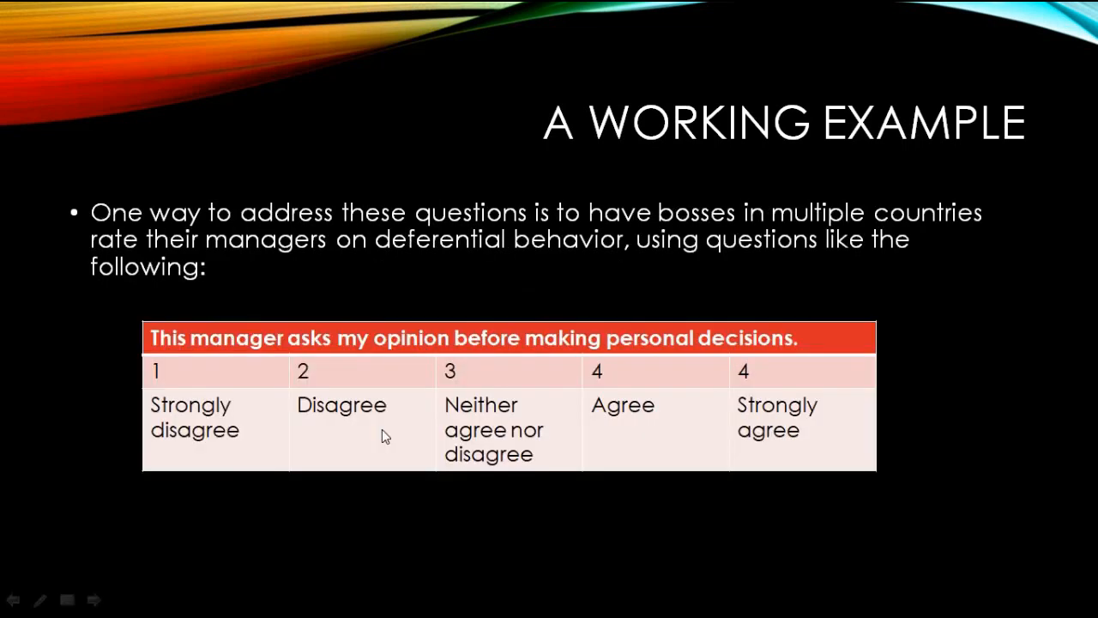
pyautogui.moveTo(260, 298)
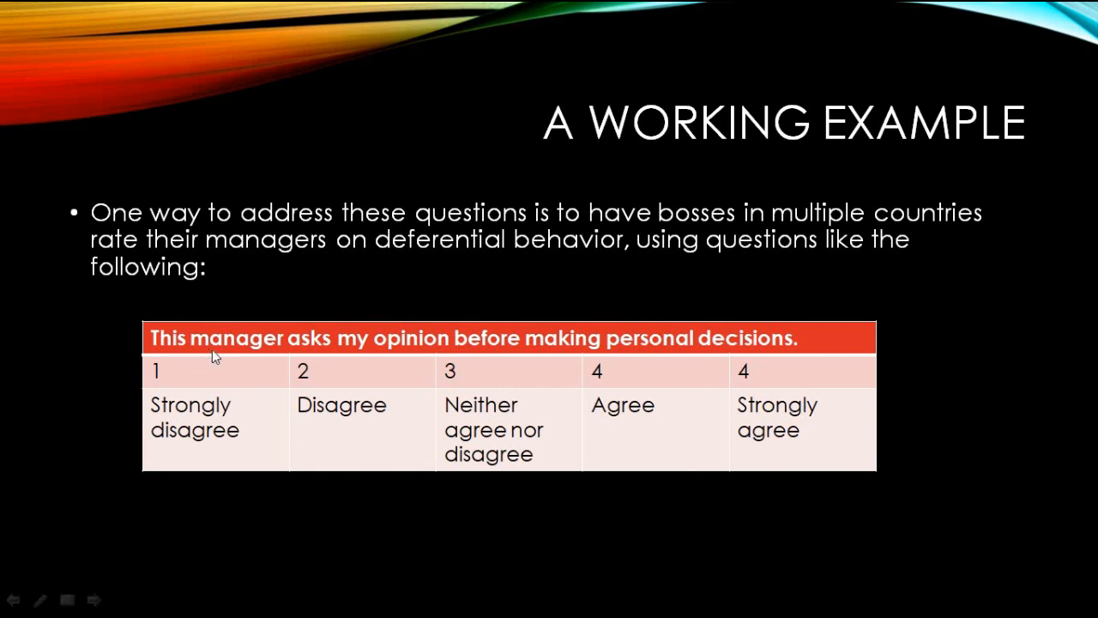
pyautogui.moveTo(573, 352)
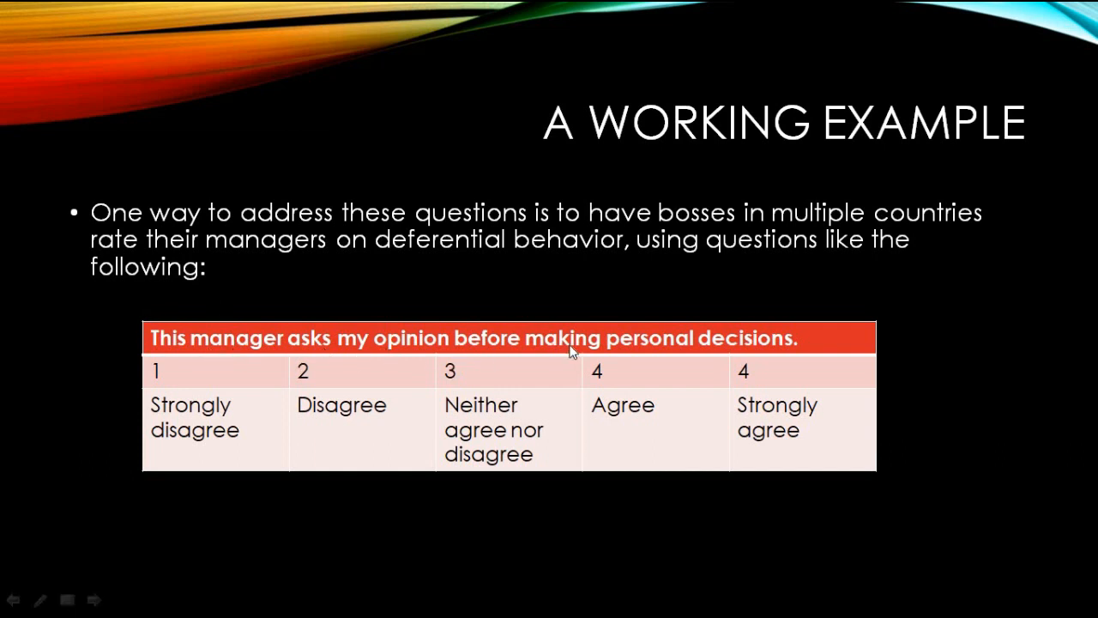
pyautogui.moveTo(633, 356)
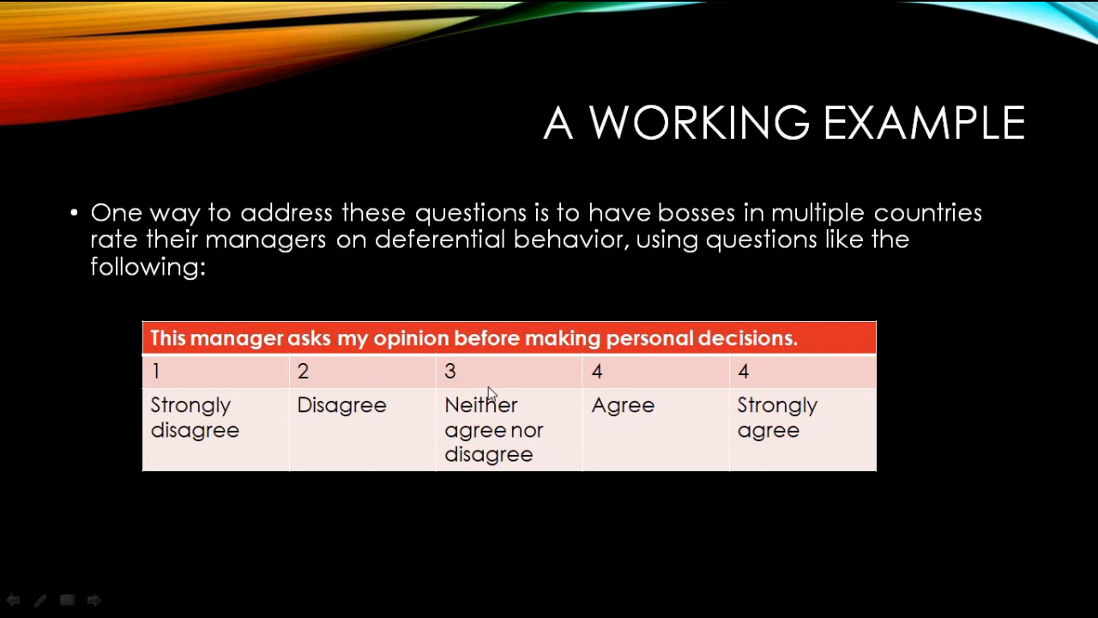
pyautogui.moveTo(728, 394)
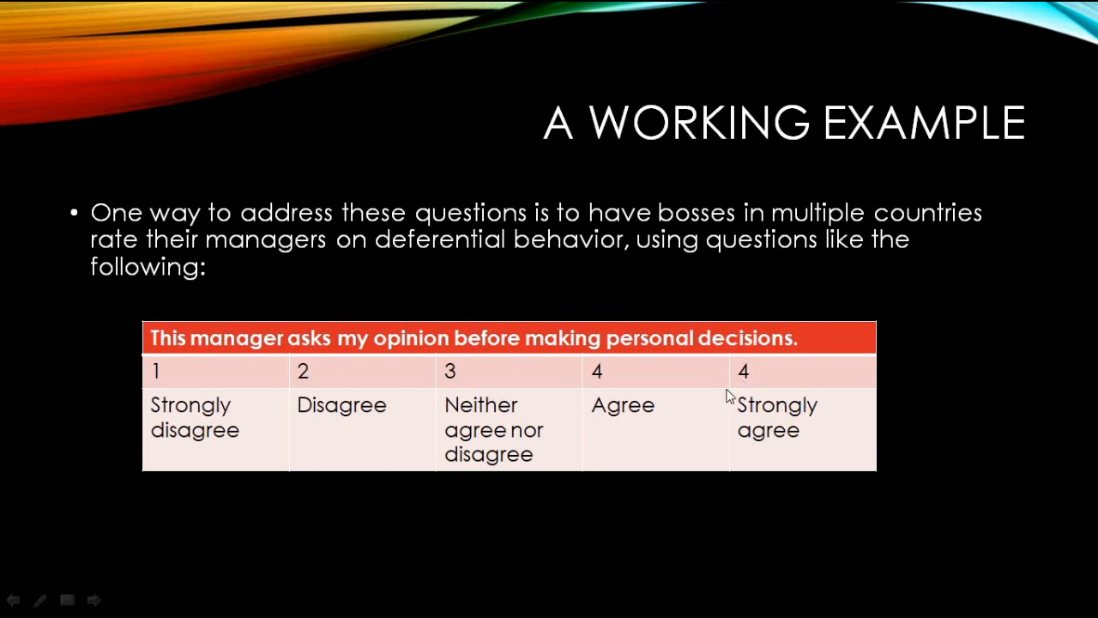
pyautogui.moveTo(248, 412)
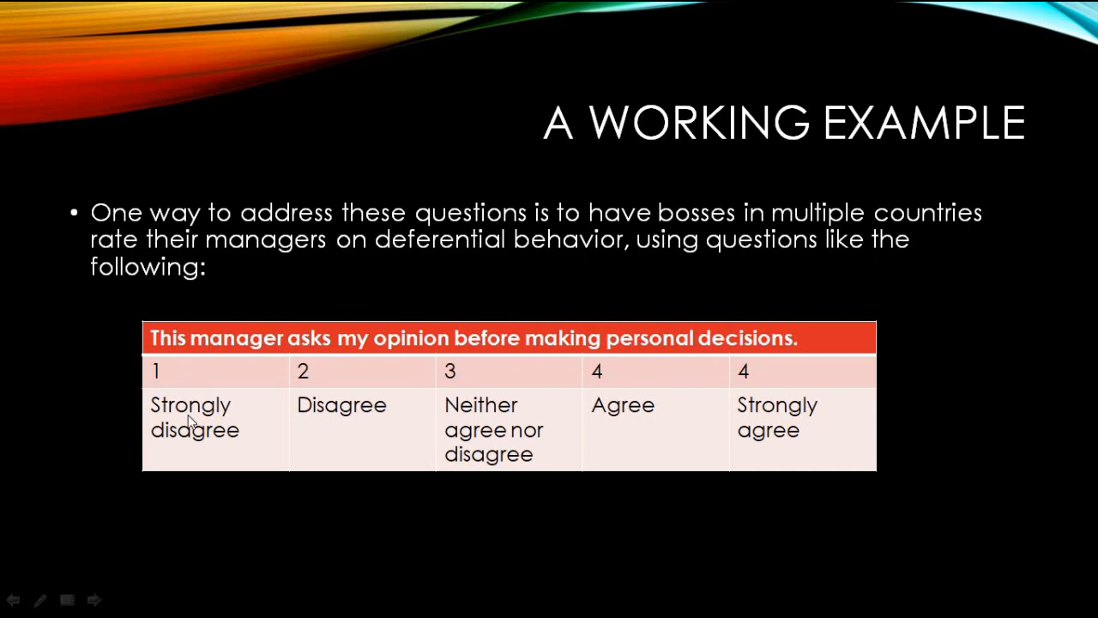
pyautogui.moveTo(229, 393)
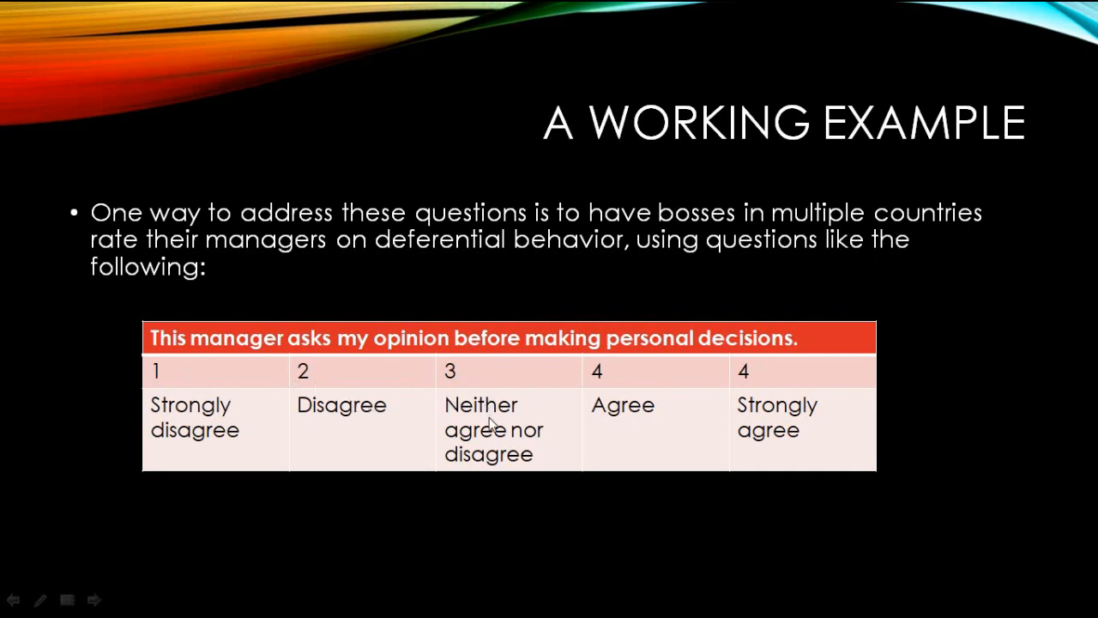
pyautogui.moveTo(620, 398)
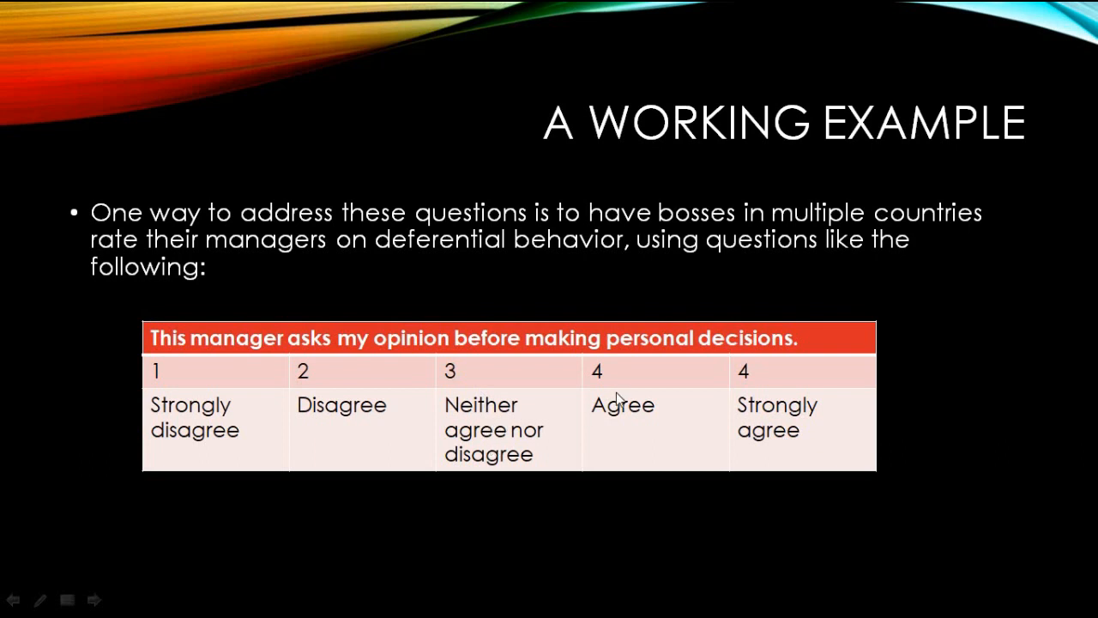
pyautogui.moveTo(769, 371)
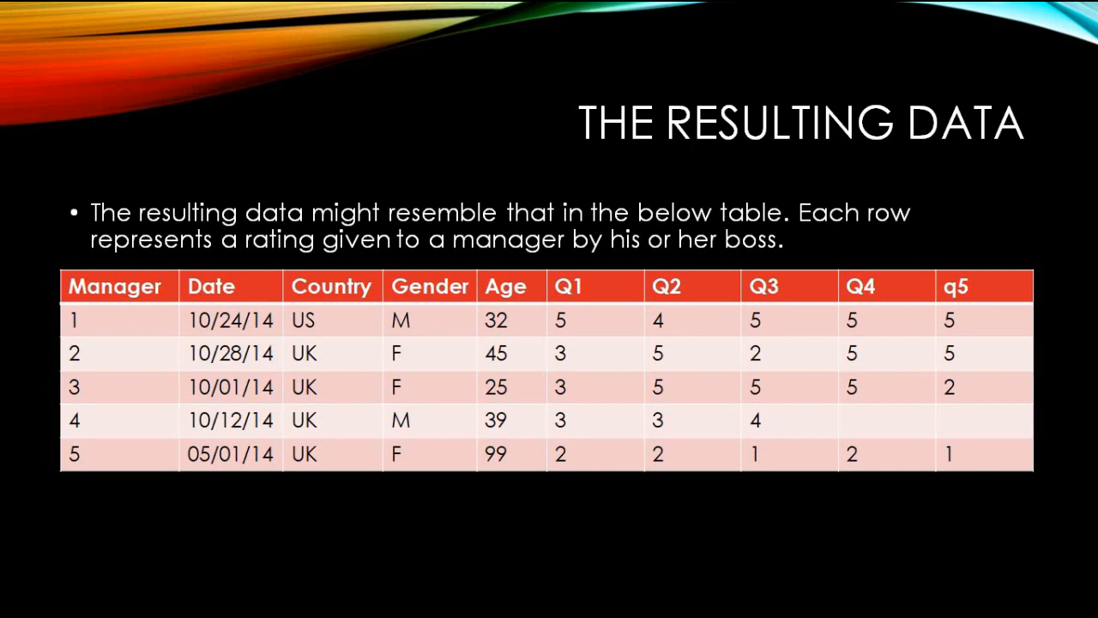
pyautogui.moveTo(542, 477)
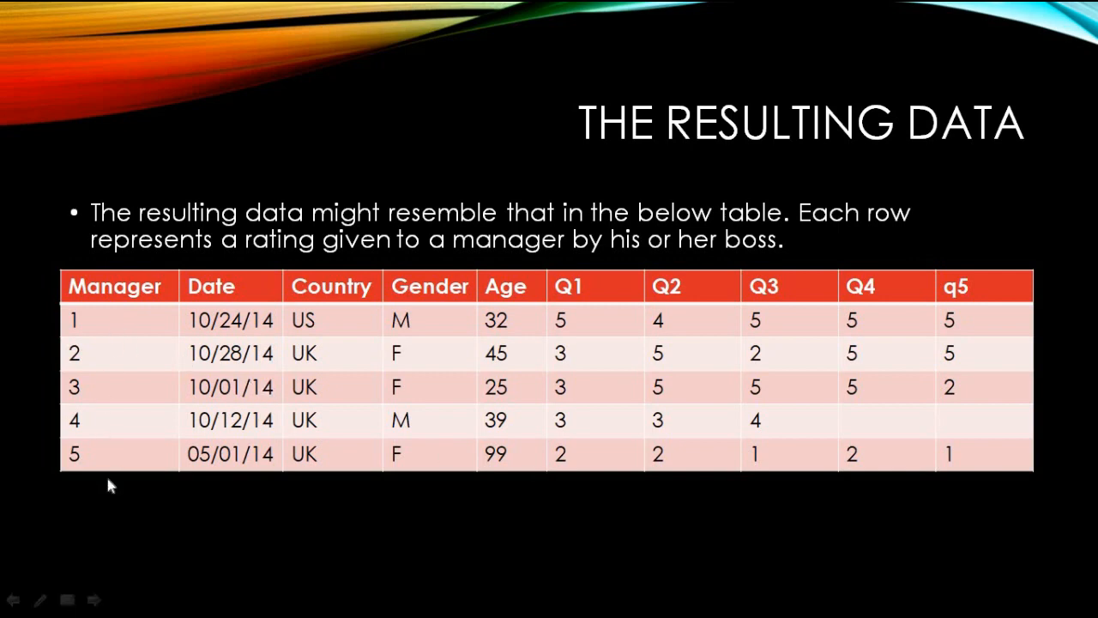
pyautogui.moveTo(230, 453)
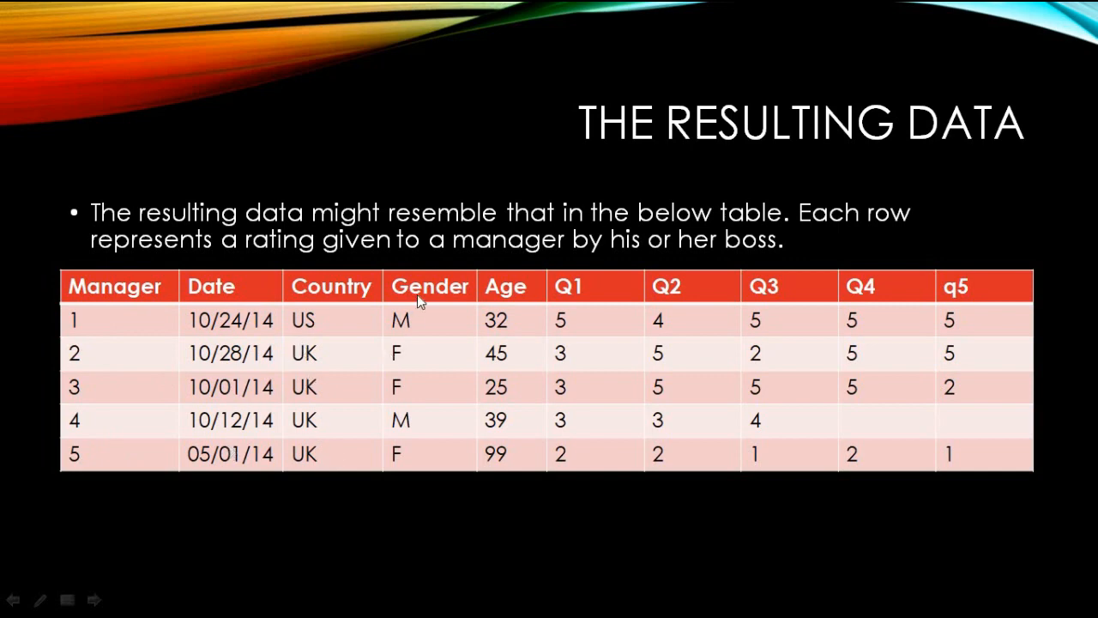
pyautogui.moveTo(522, 329)
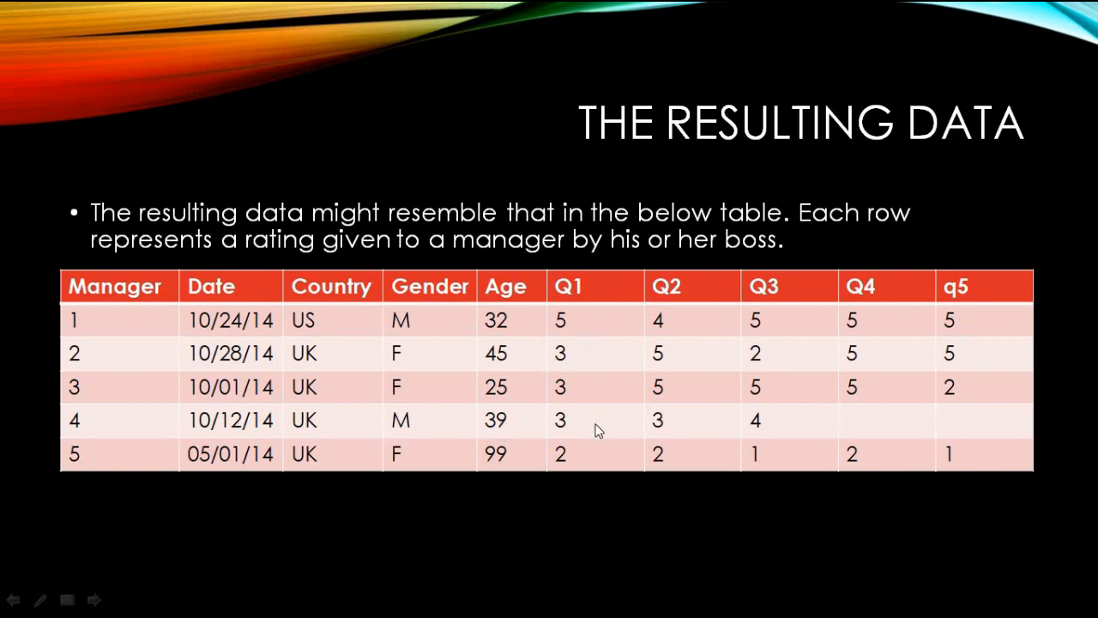
pyautogui.moveTo(783, 424)
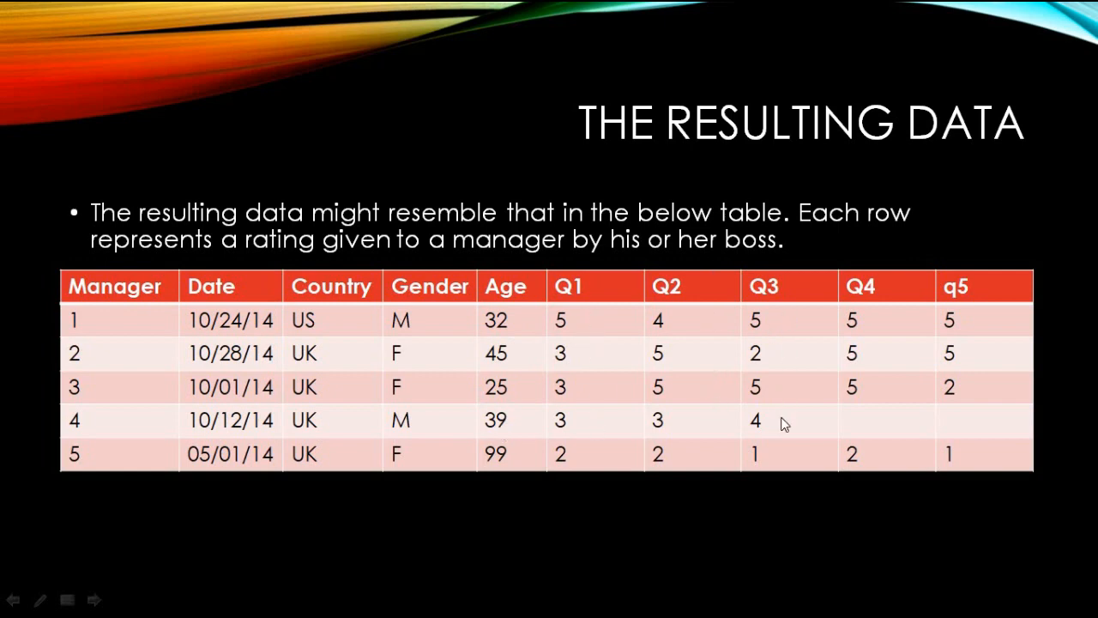
pyautogui.moveTo(981, 381)
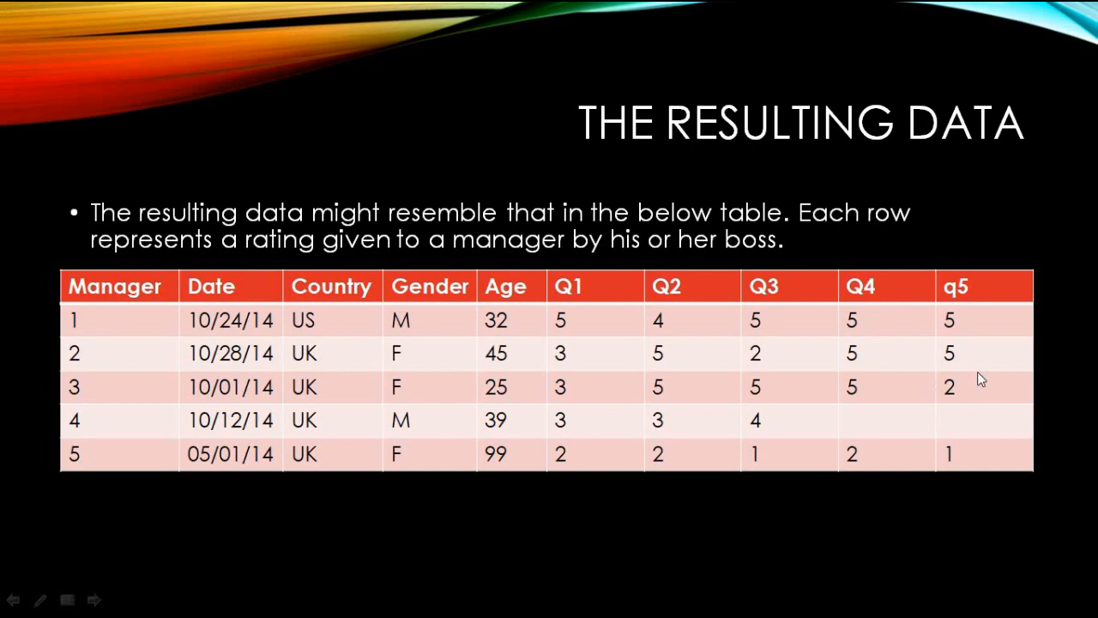
pyautogui.moveTo(896, 433)
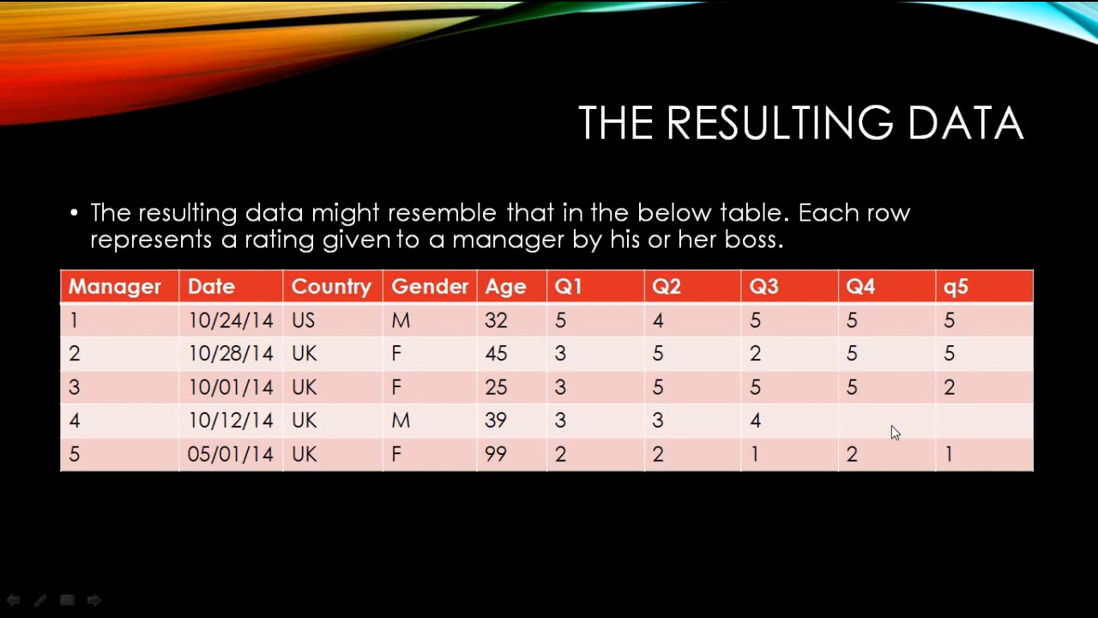
pyautogui.moveTo(916, 435)
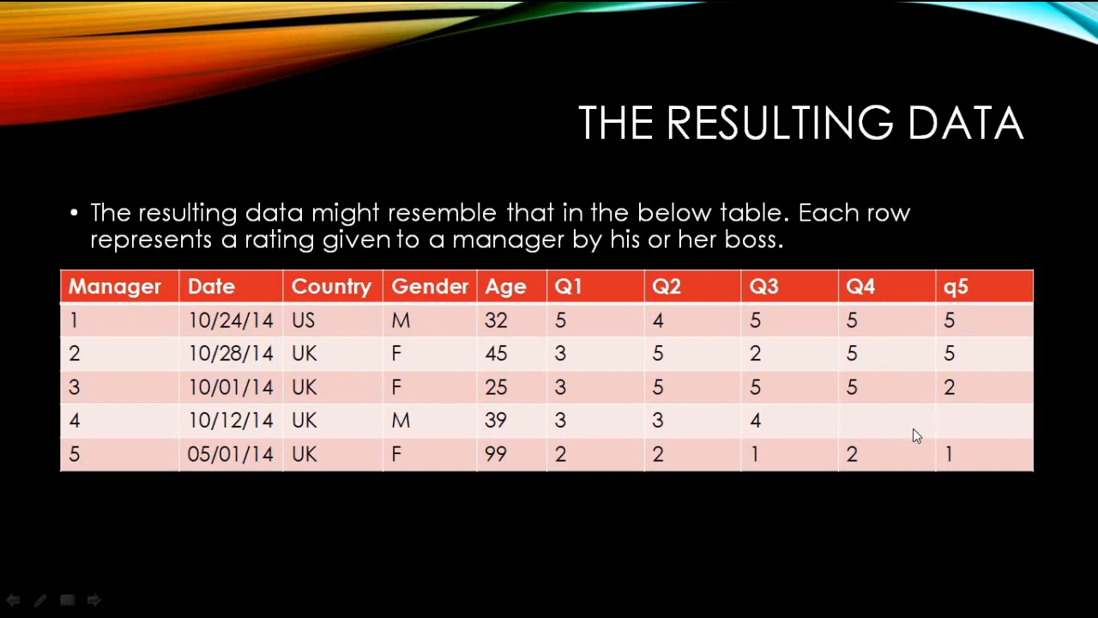
pyautogui.moveTo(724, 549)
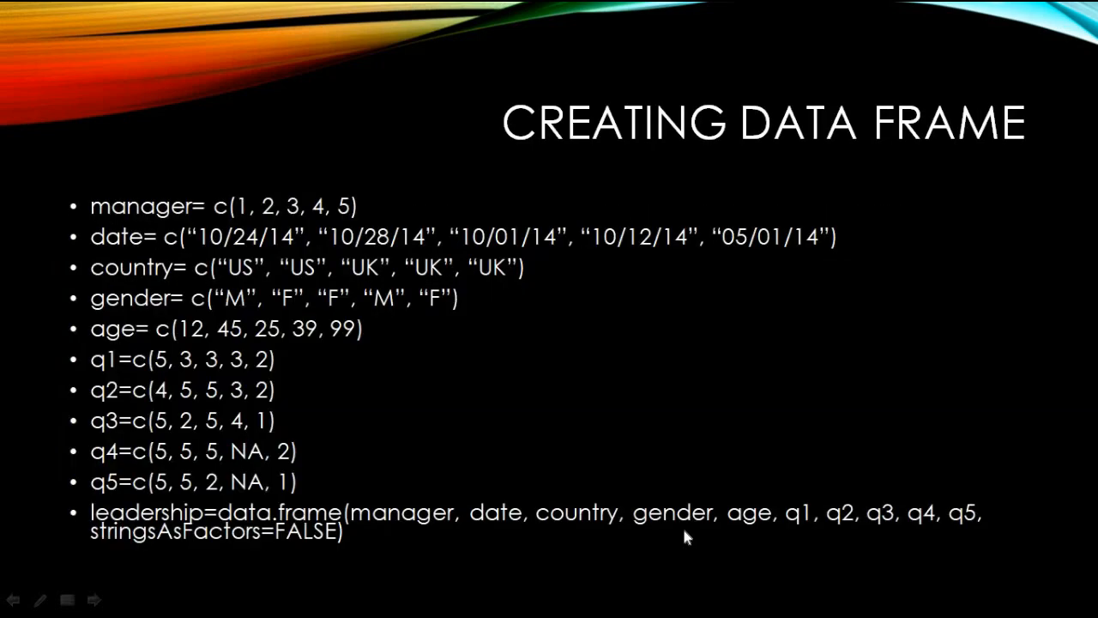
pyautogui.moveTo(155, 210)
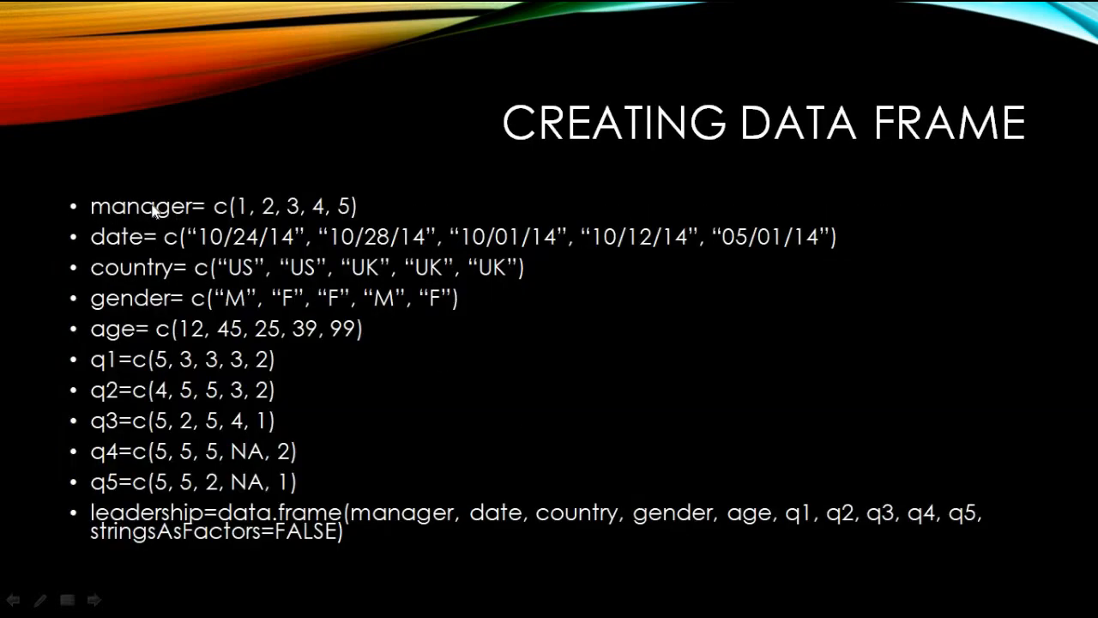
pyautogui.moveTo(144, 436)
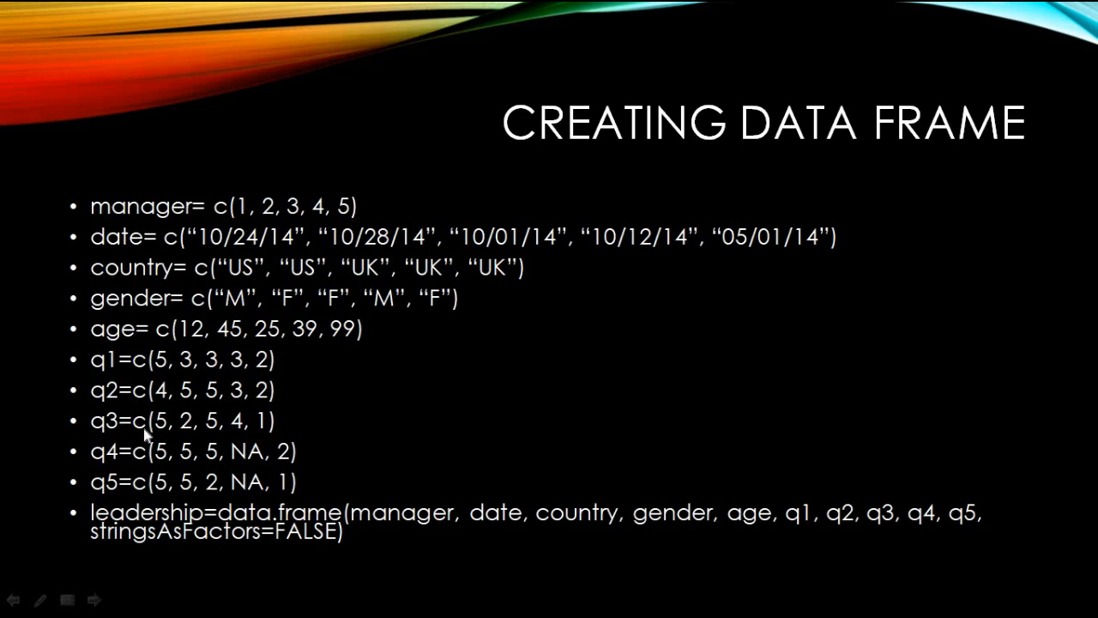
pyautogui.moveTo(237, 247)
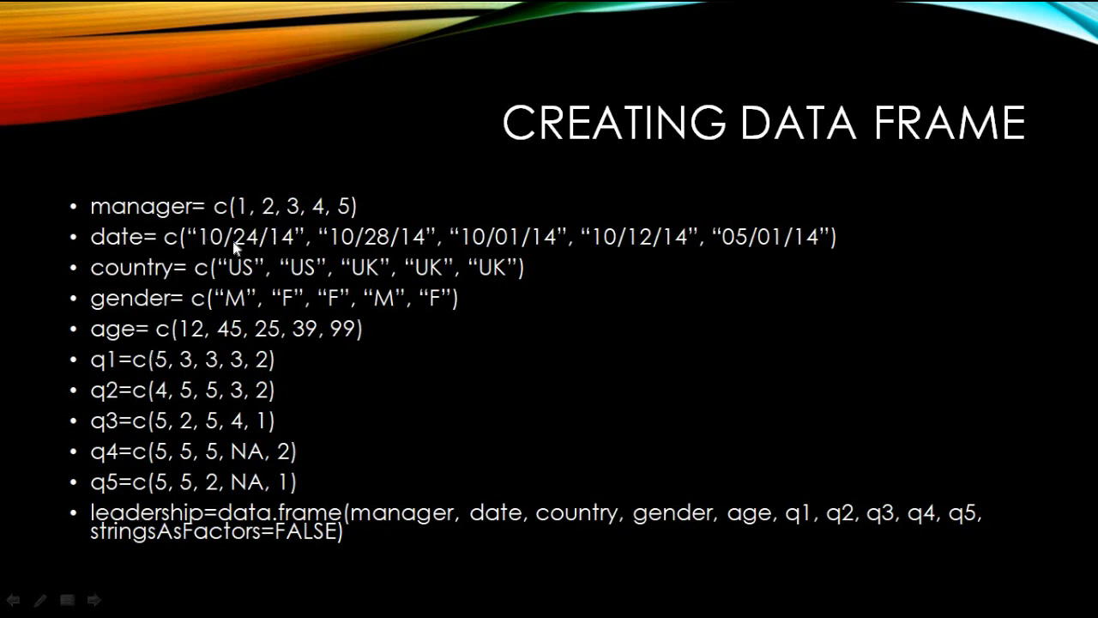
pyautogui.moveTo(172, 225)
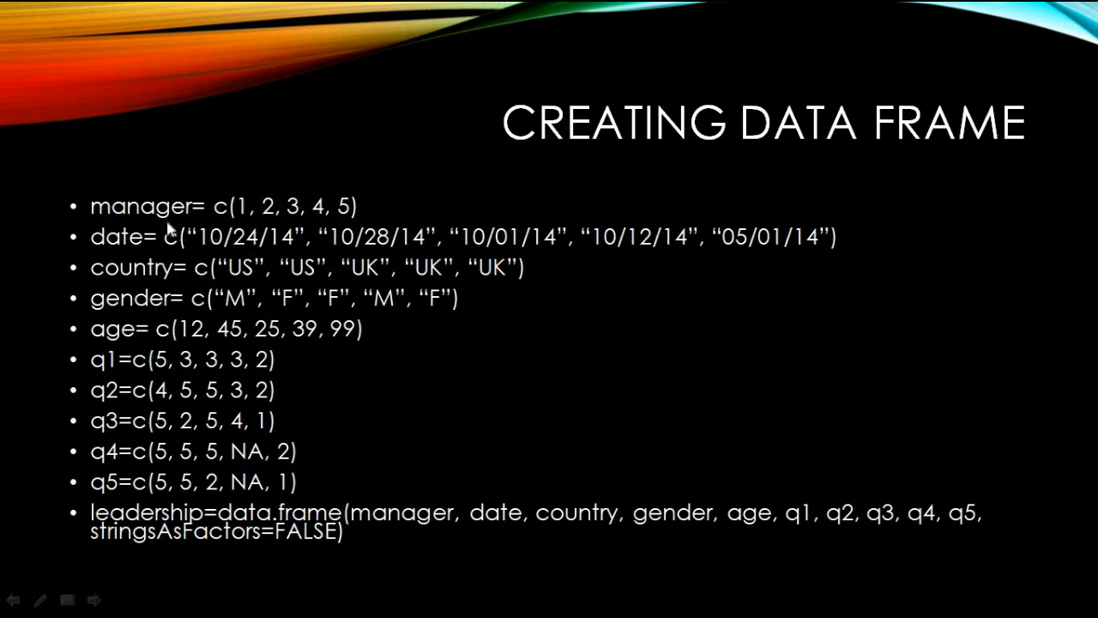
pyautogui.moveTo(227, 221)
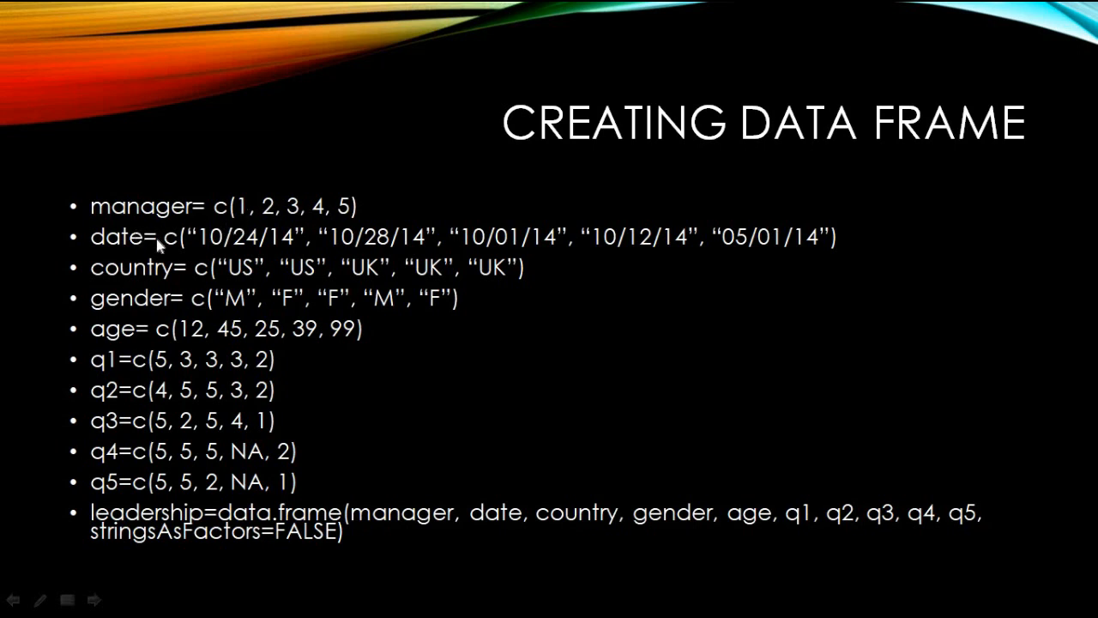
pyautogui.moveTo(299, 237)
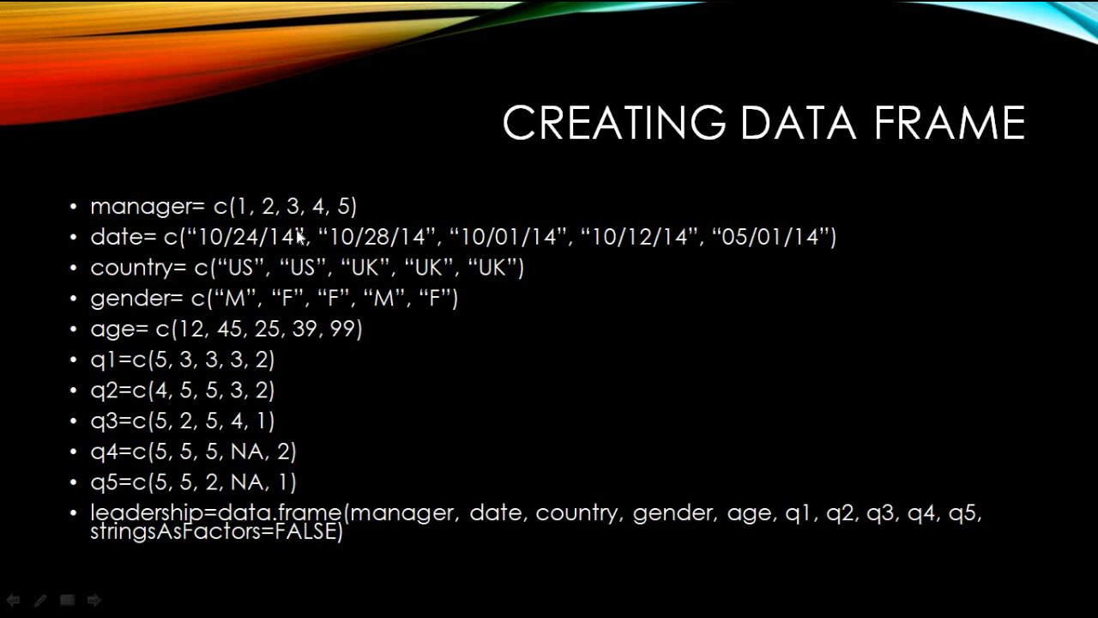
pyautogui.moveTo(306, 237)
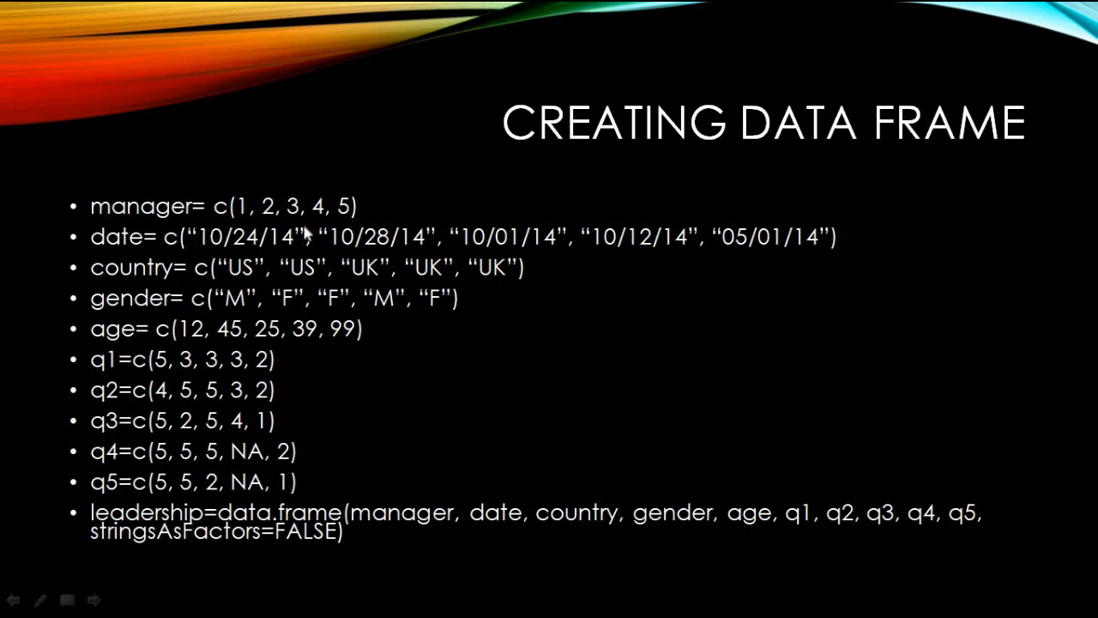
pyautogui.moveTo(291, 249)
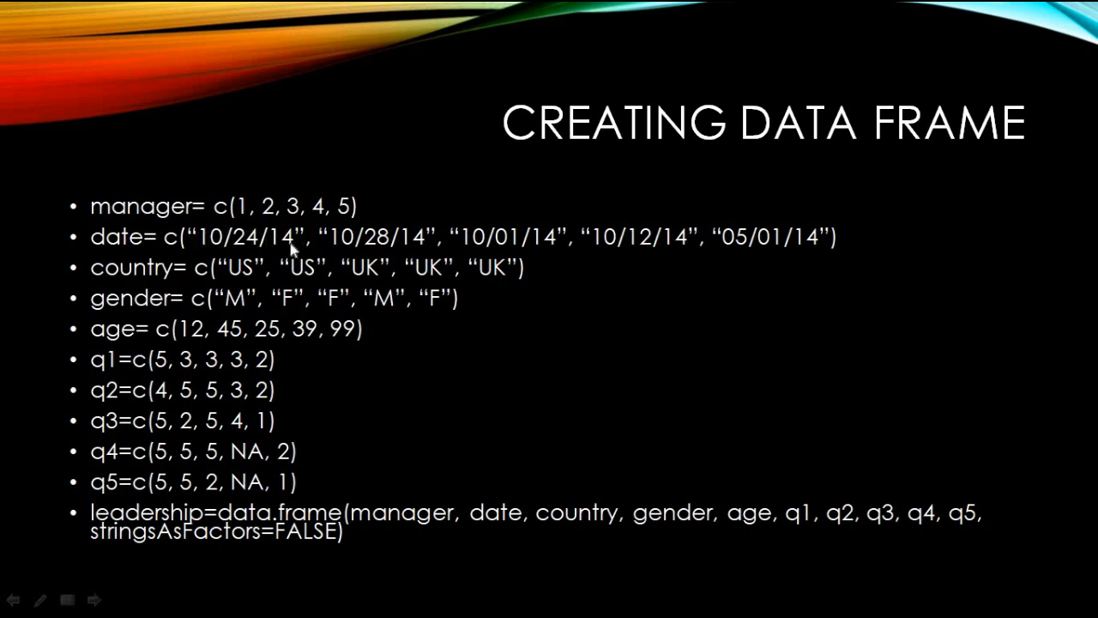
pyautogui.moveTo(454, 240)
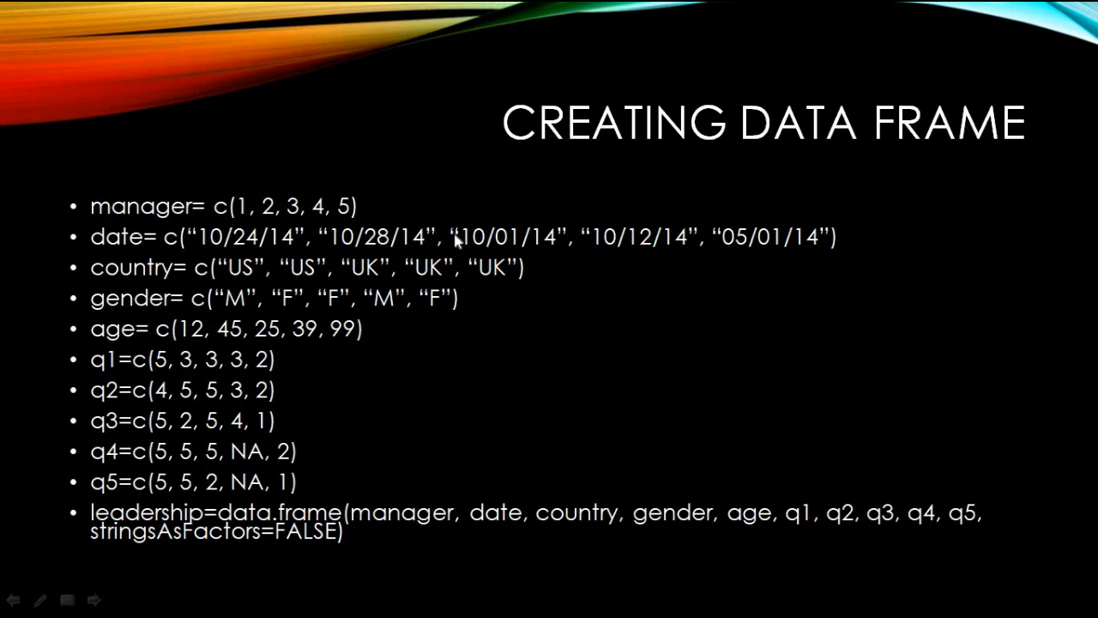
pyautogui.moveTo(450, 244)
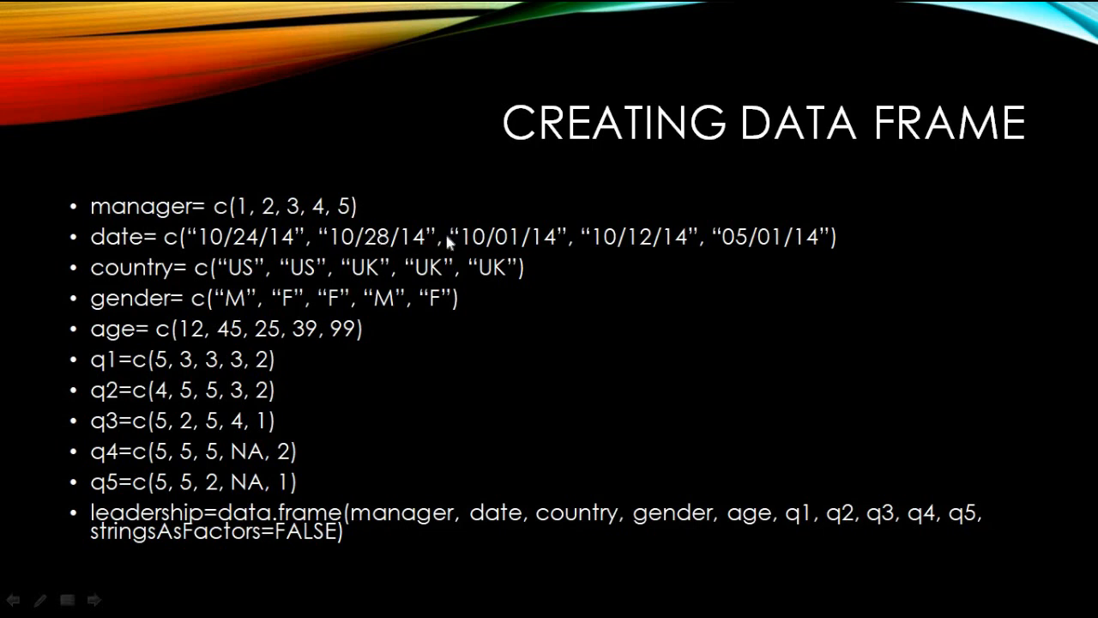
pyautogui.moveTo(225, 249)
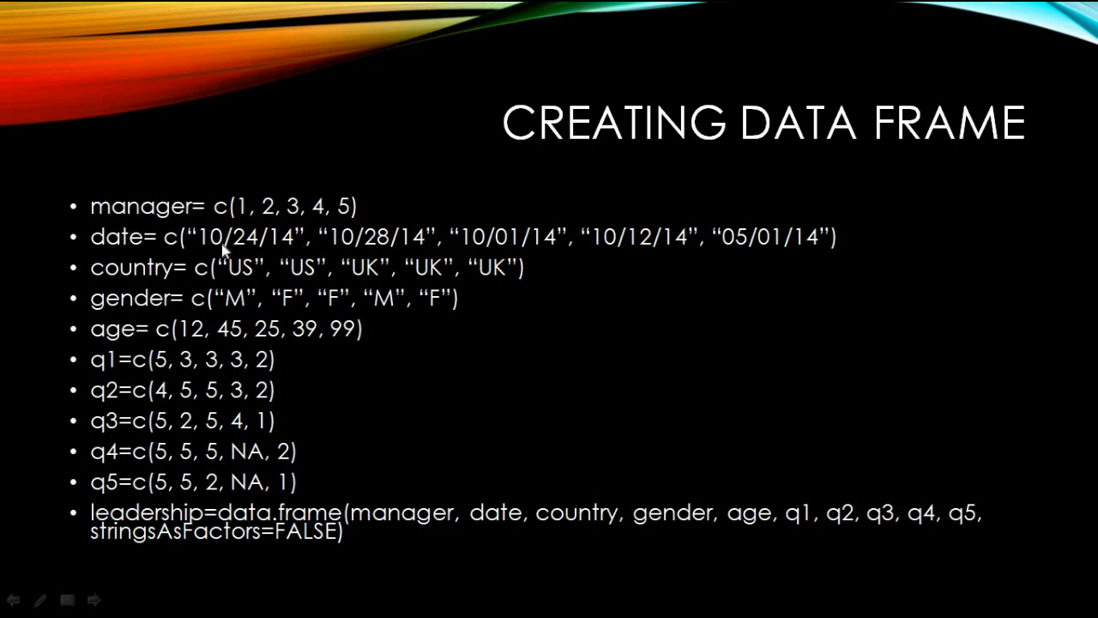
pyautogui.moveTo(271, 257)
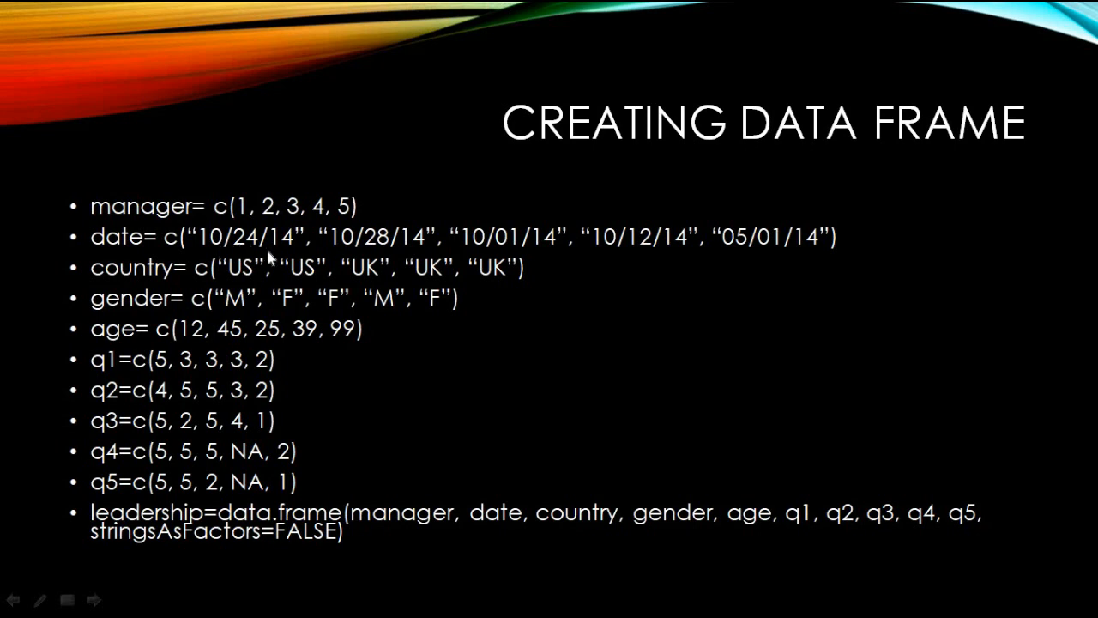
pyautogui.moveTo(215, 247)
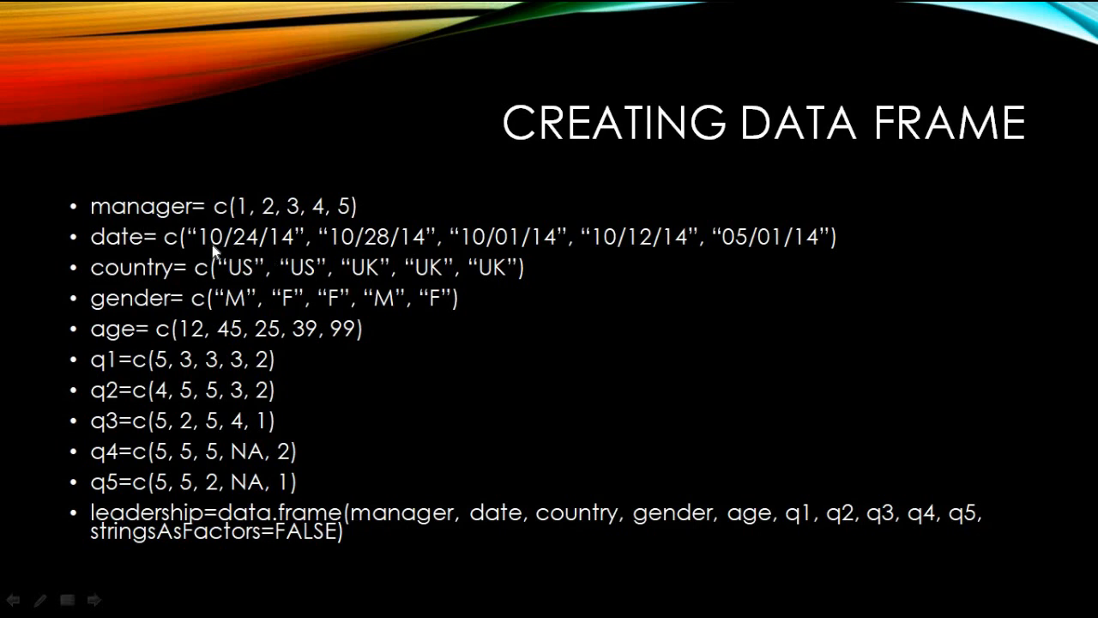
pyautogui.moveTo(226, 247)
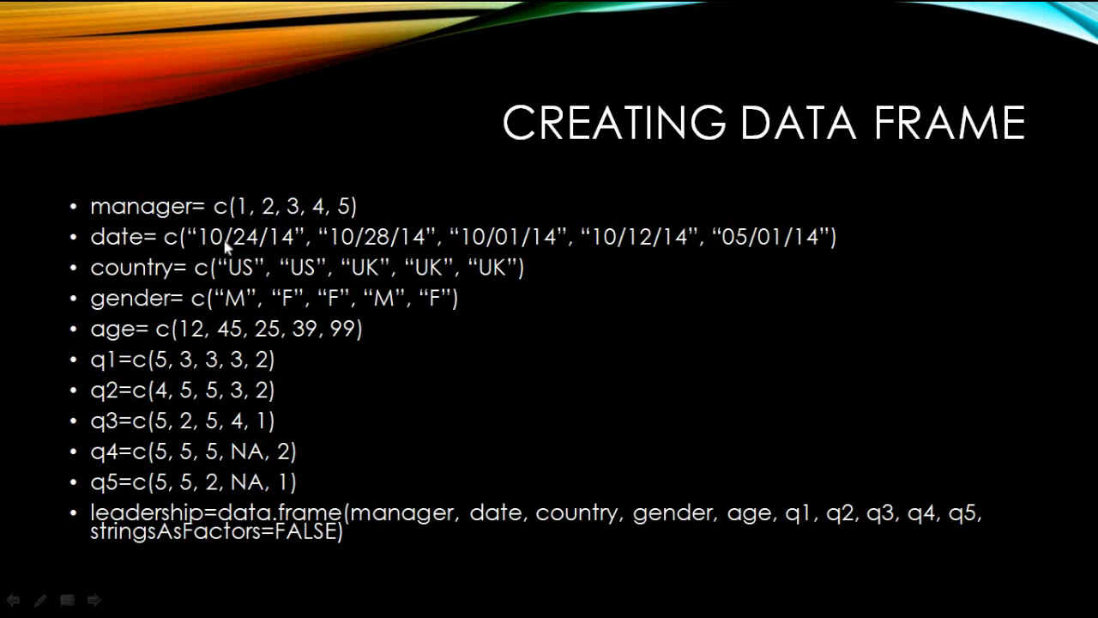
pyautogui.moveTo(300, 247)
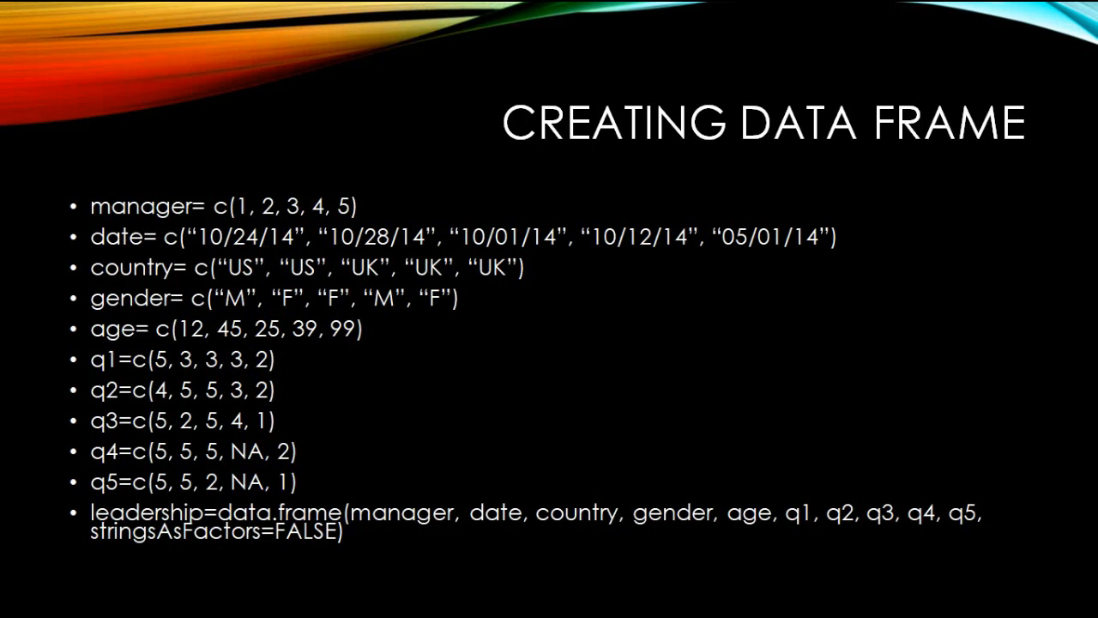
pyautogui.moveTo(168, 278)
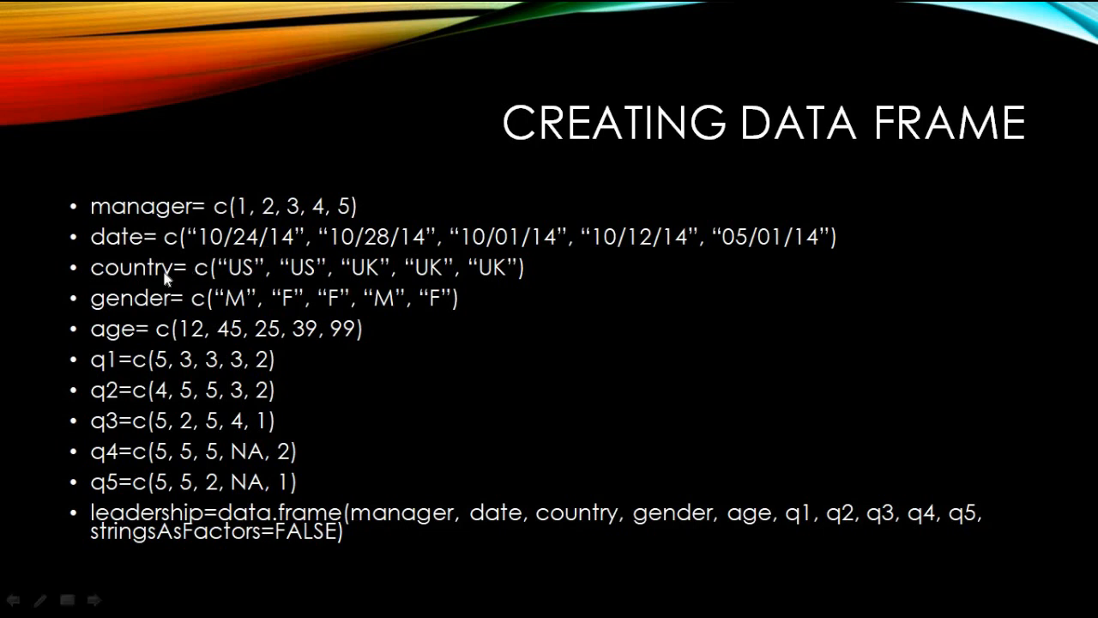
pyautogui.moveTo(196, 295)
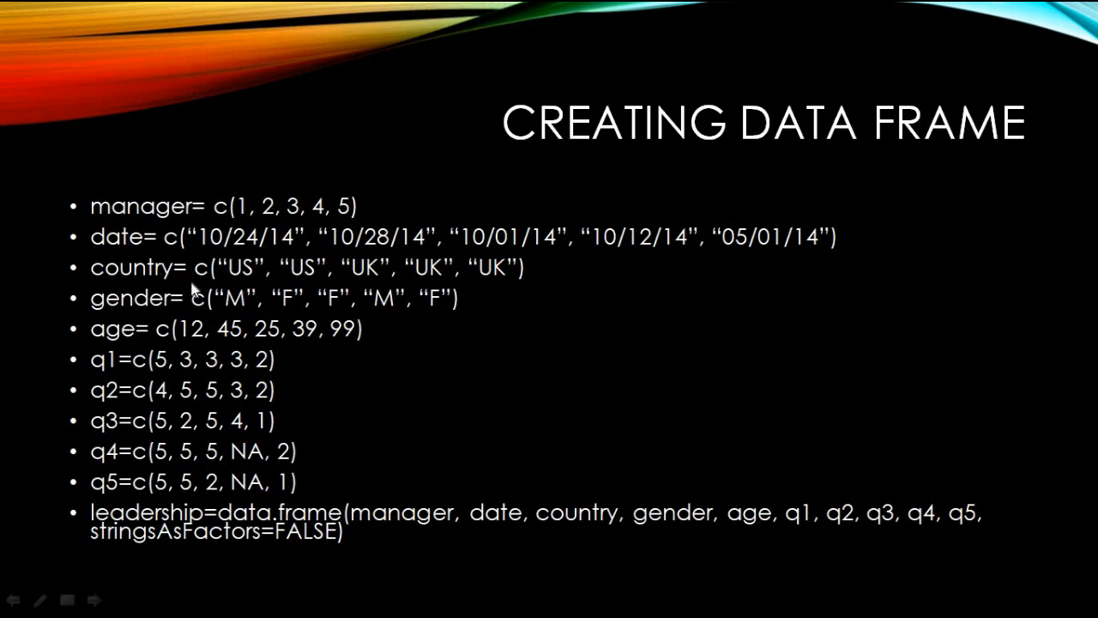
pyautogui.moveTo(296, 278)
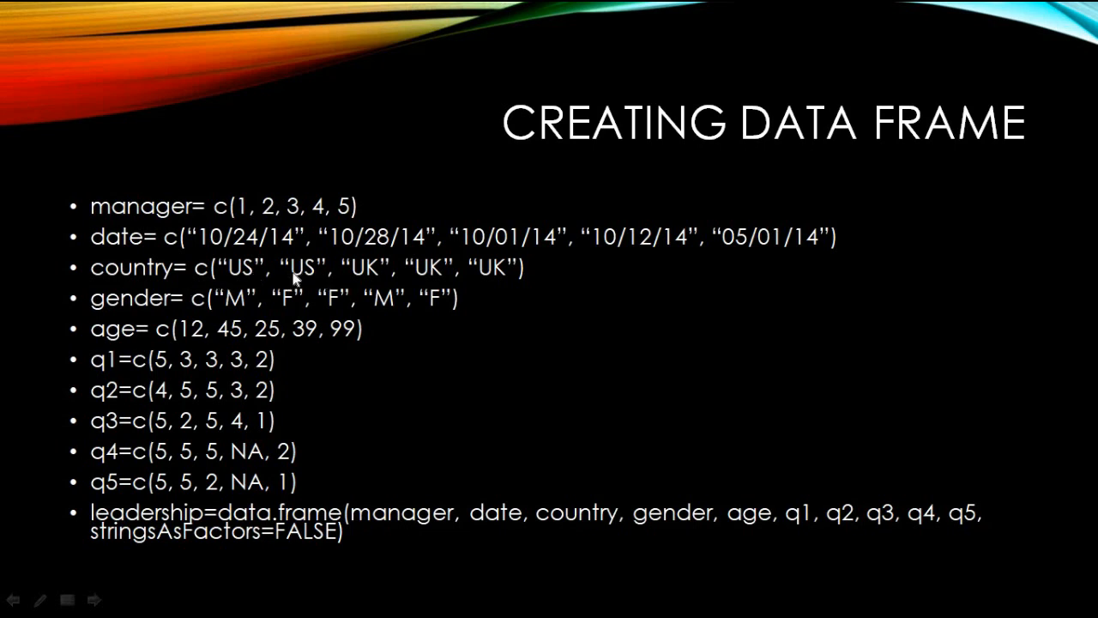
pyautogui.moveTo(285, 319)
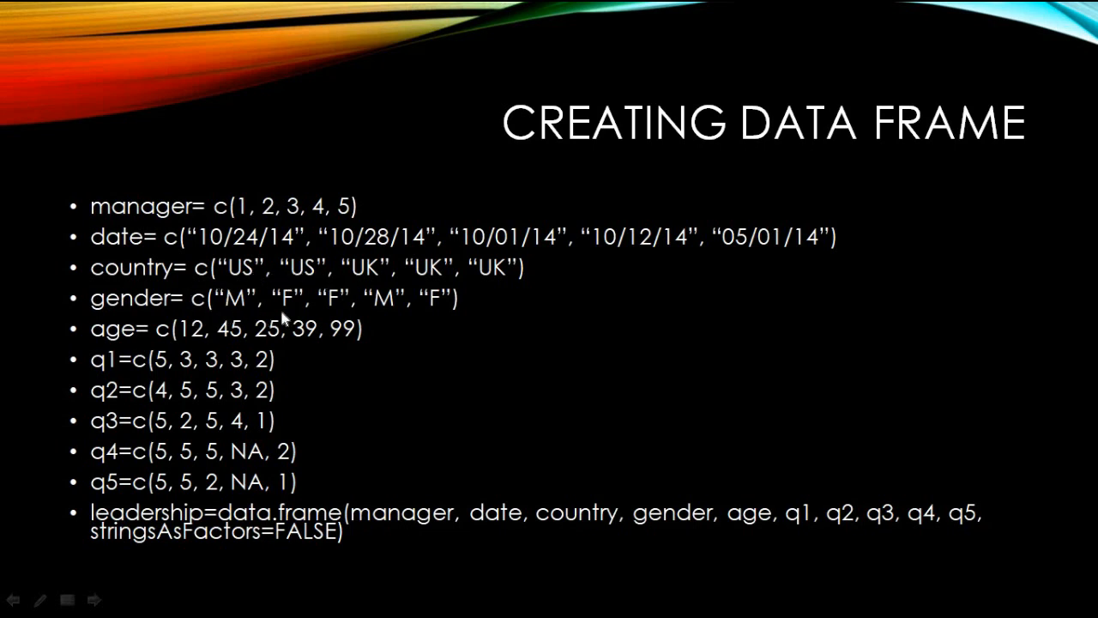
pyautogui.moveTo(212, 334)
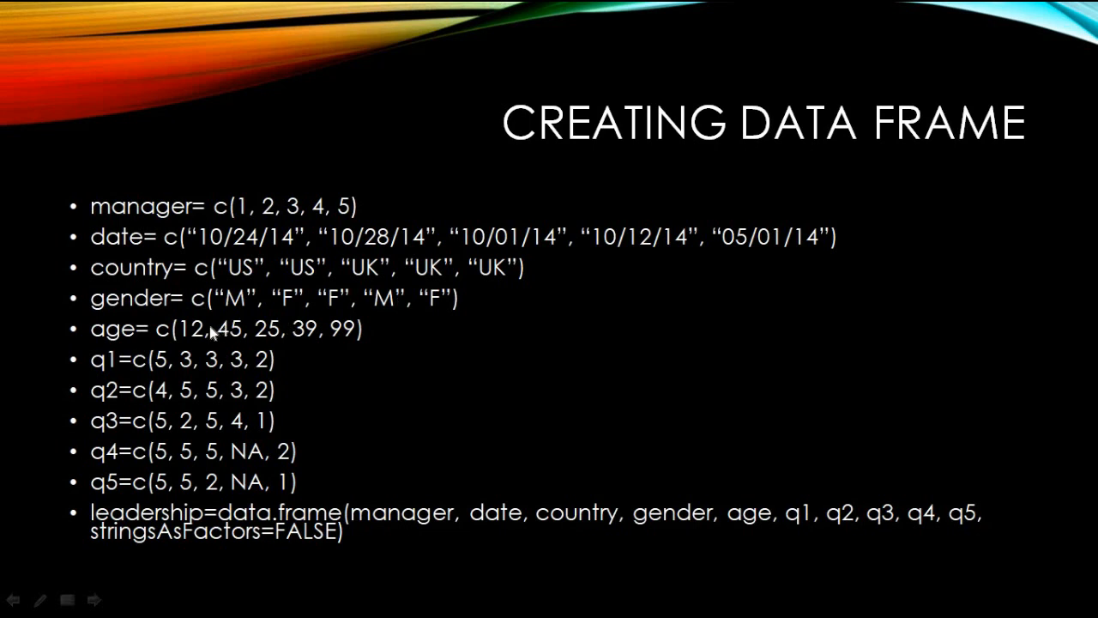
pyautogui.moveTo(117, 374)
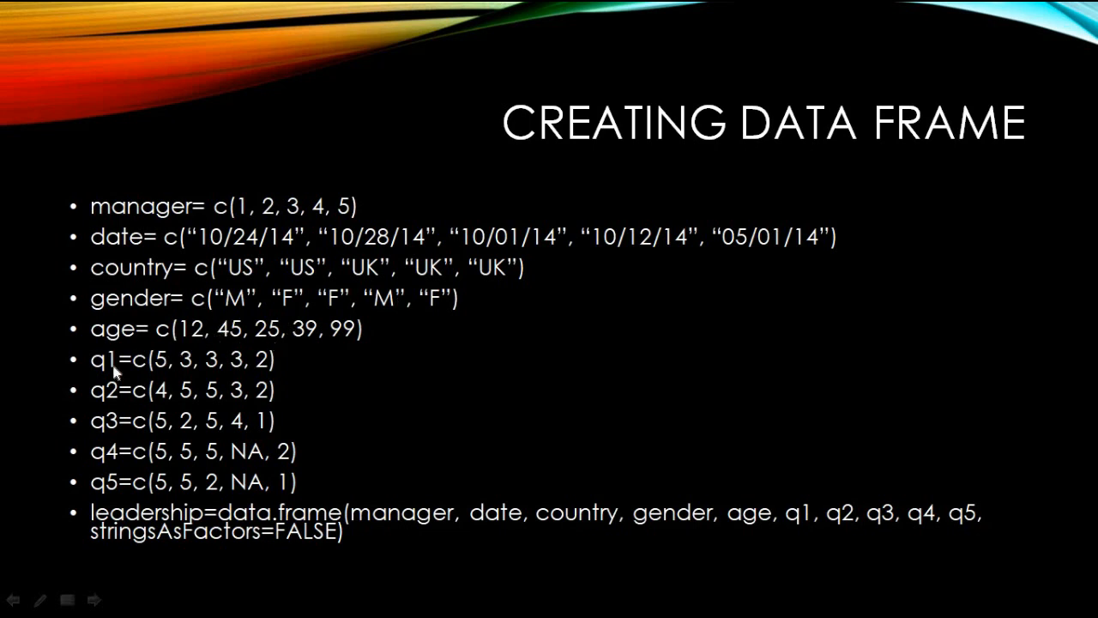
pyautogui.moveTo(144, 382)
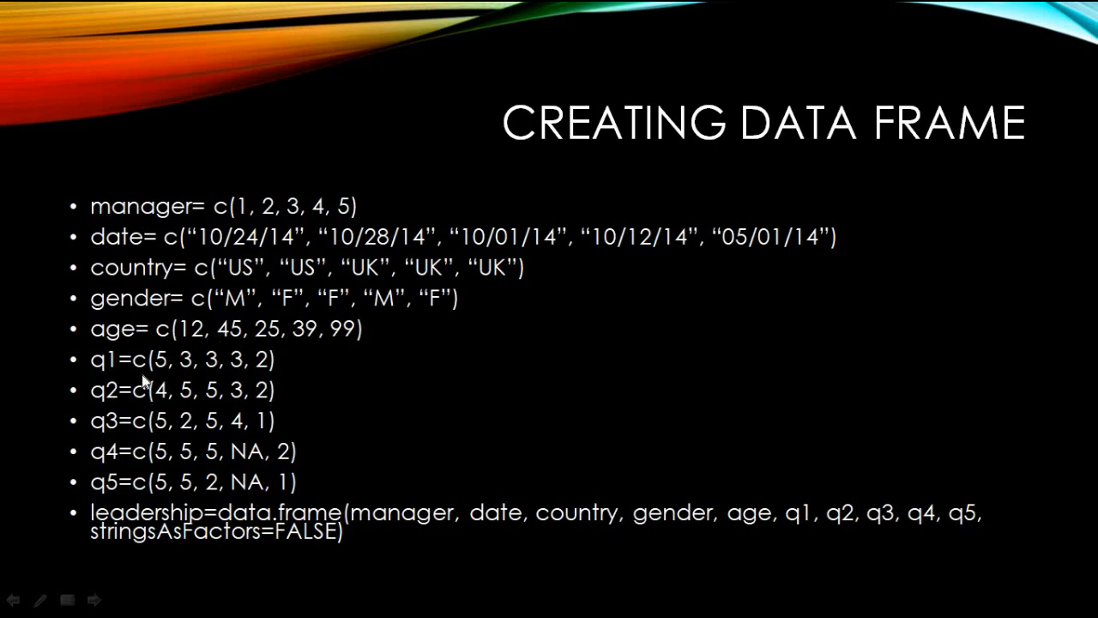
pyautogui.moveTo(112, 433)
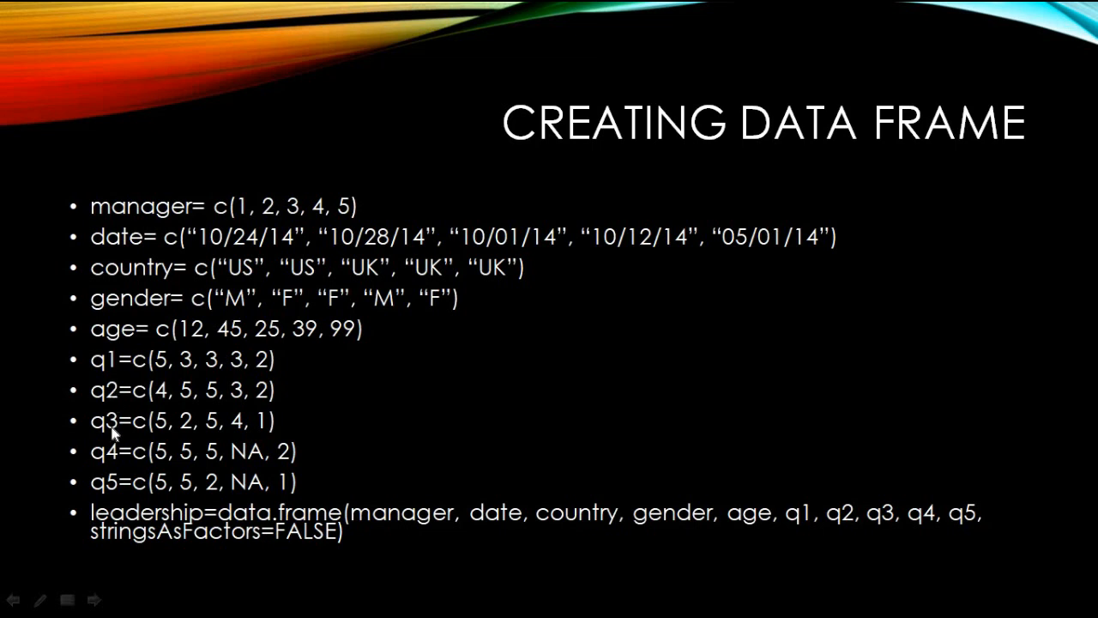
pyautogui.moveTo(120, 388)
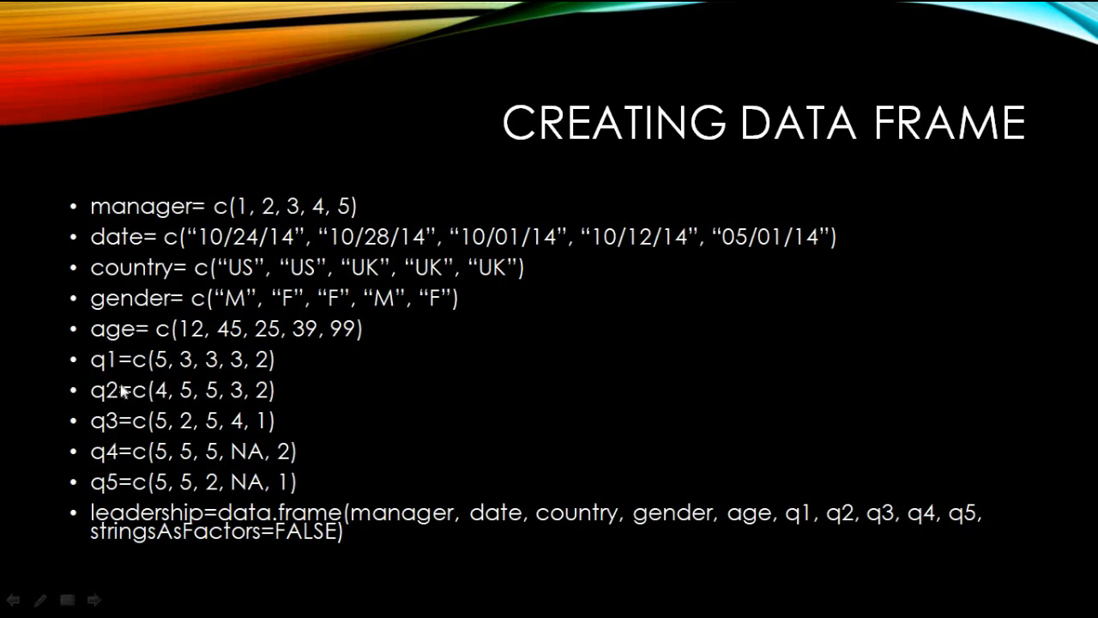
pyautogui.moveTo(127, 525)
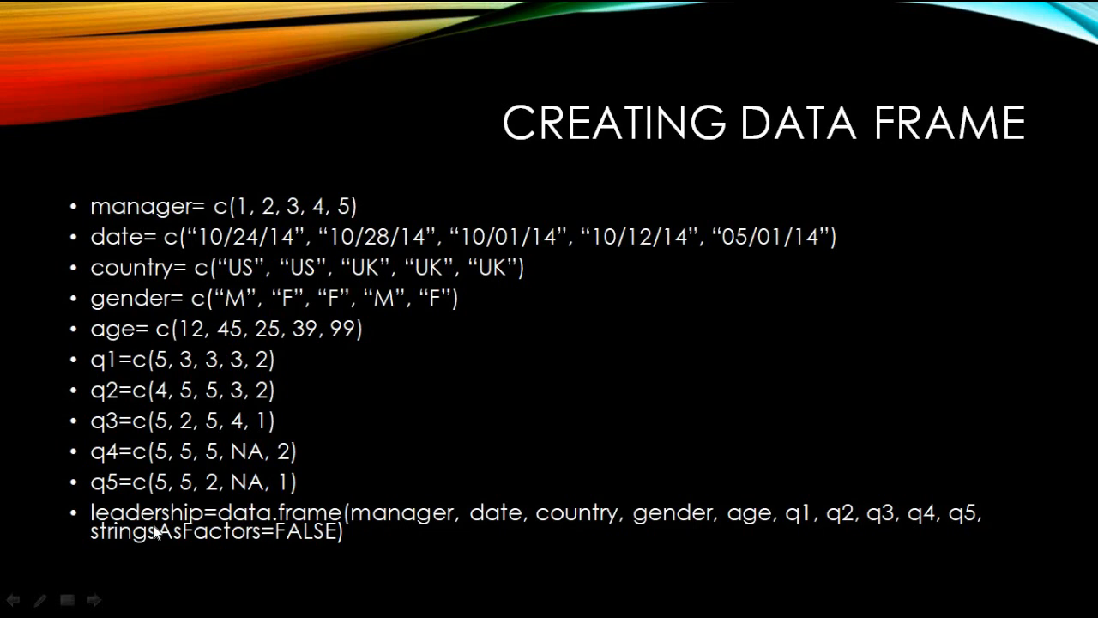
pyautogui.moveTo(163, 511)
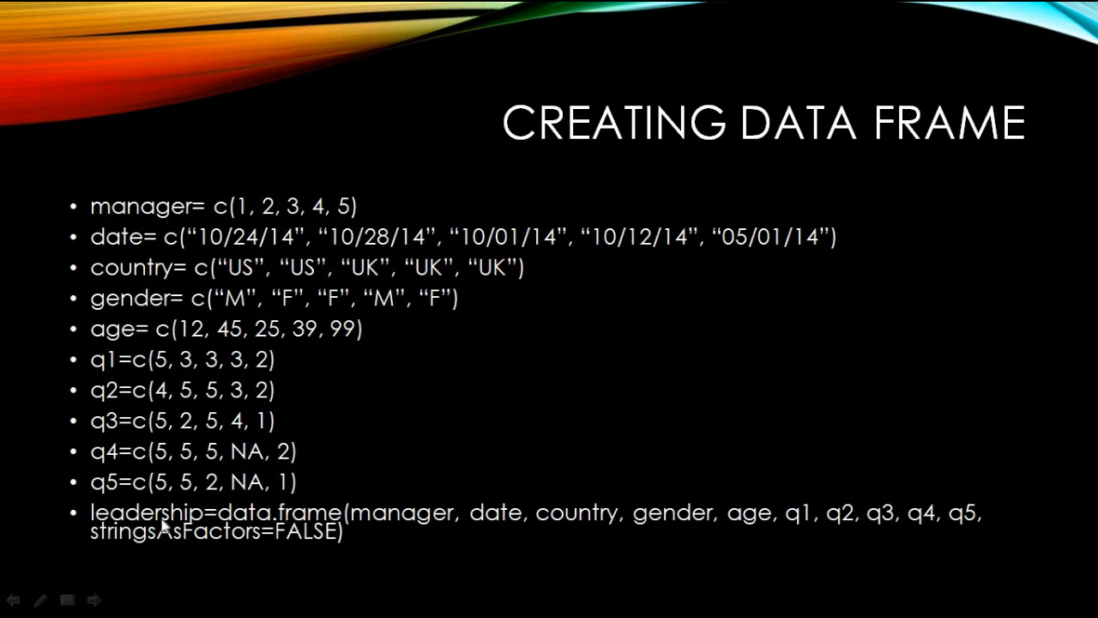
pyautogui.moveTo(239, 523)
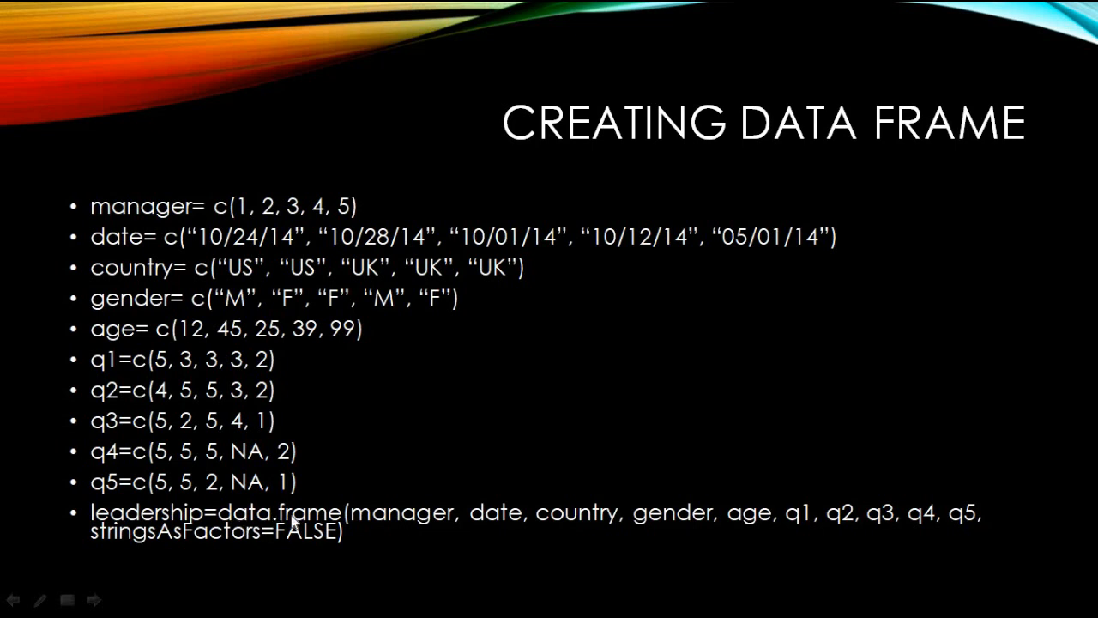
pyautogui.moveTo(357, 535)
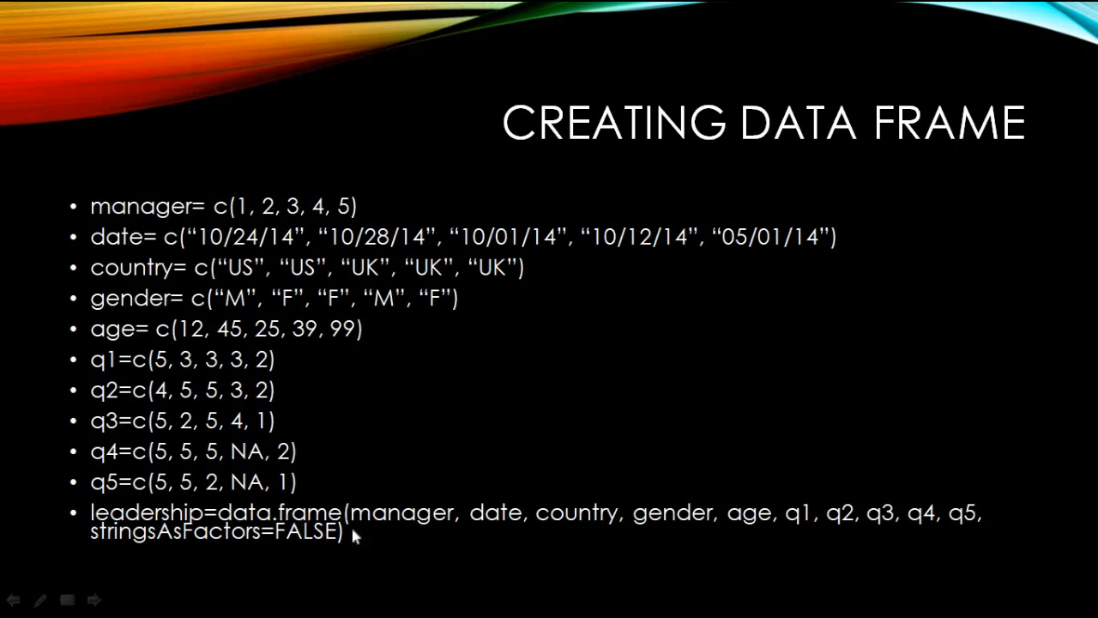
pyautogui.moveTo(422, 533)
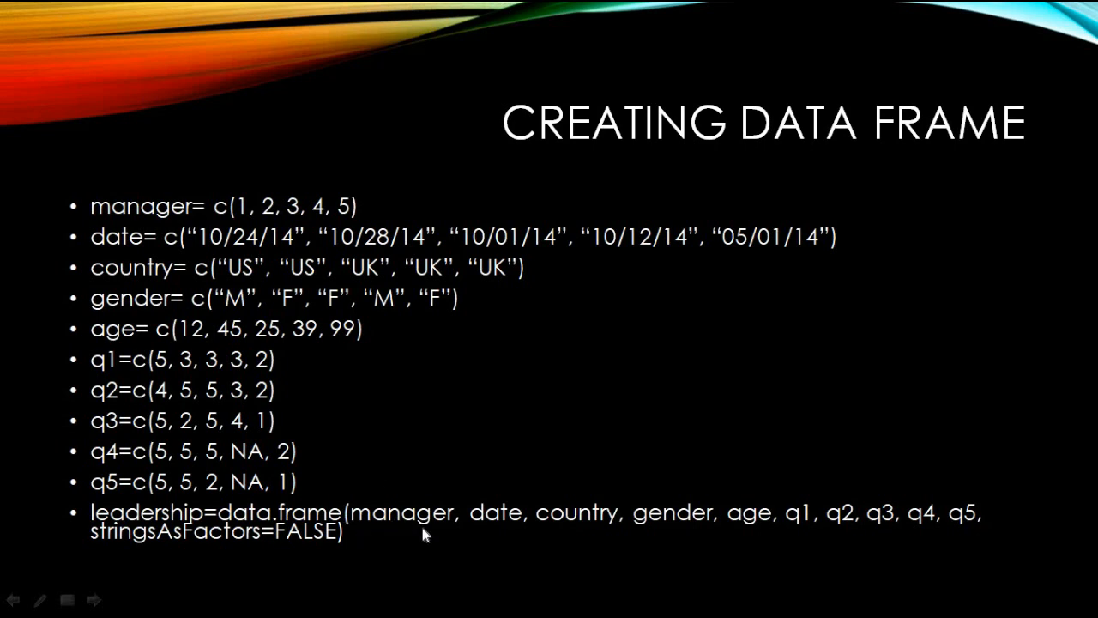
pyautogui.moveTo(393, 515)
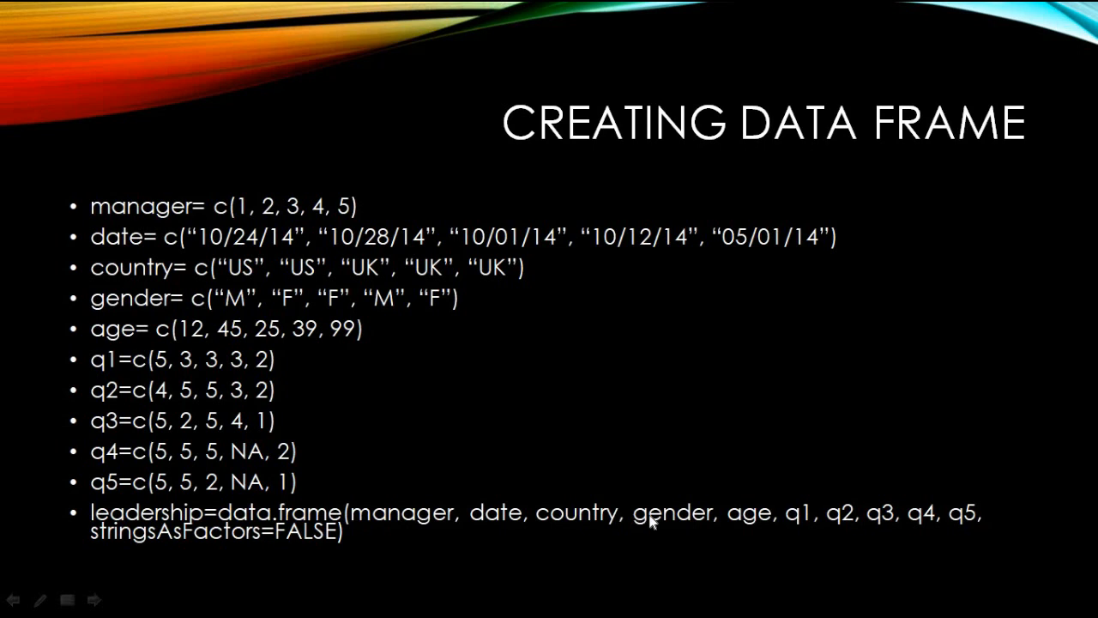
pyautogui.moveTo(508, 574)
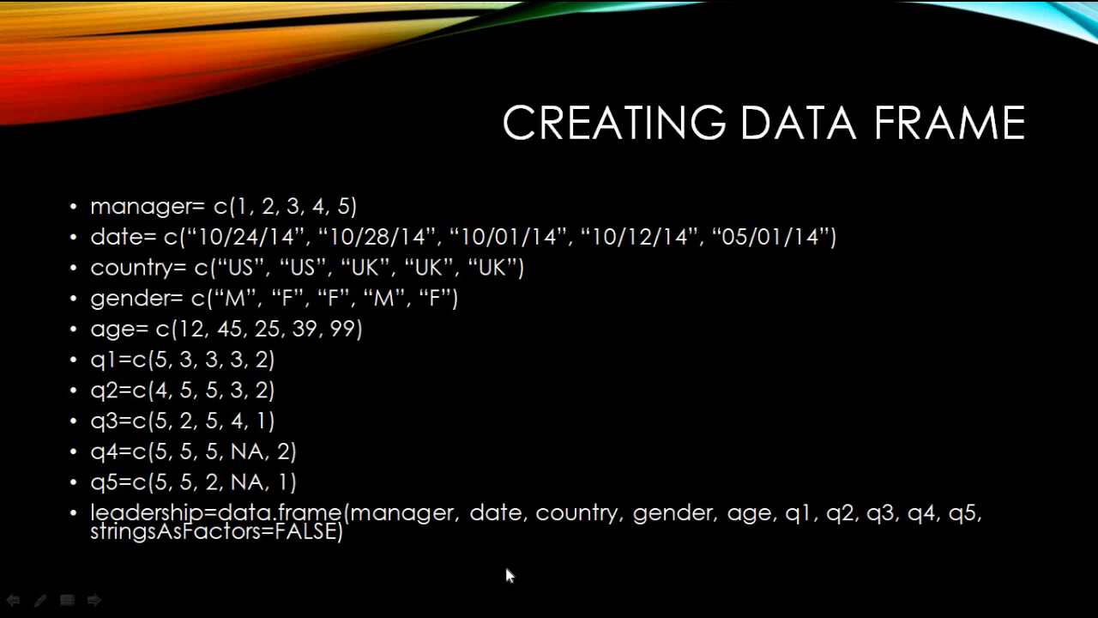
pyautogui.moveTo(144, 549)
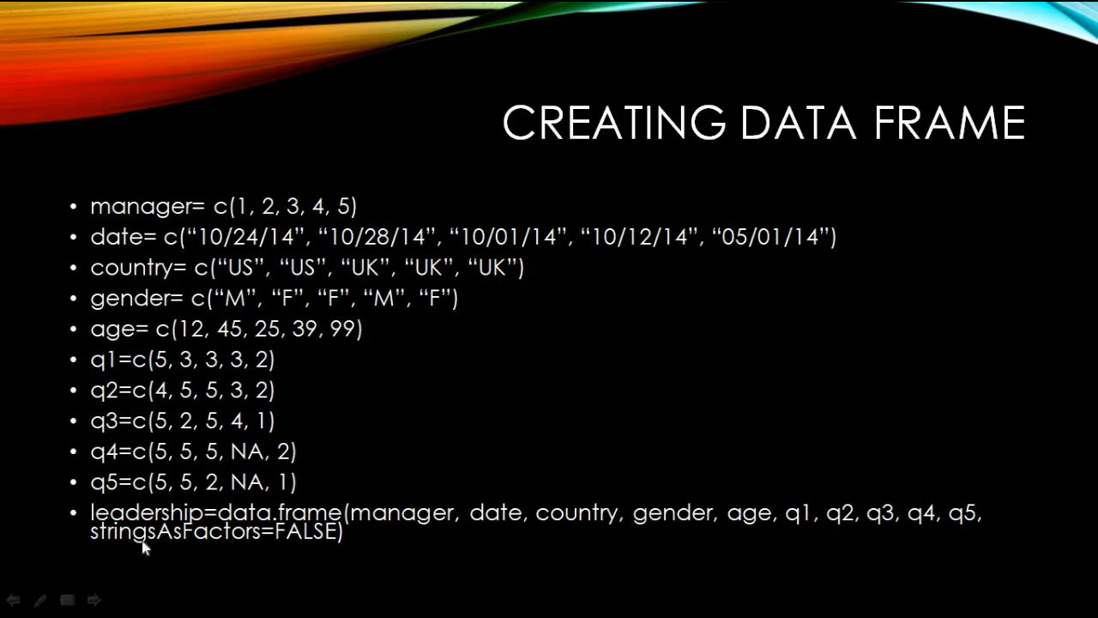
pyautogui.moveTo(178, 558)
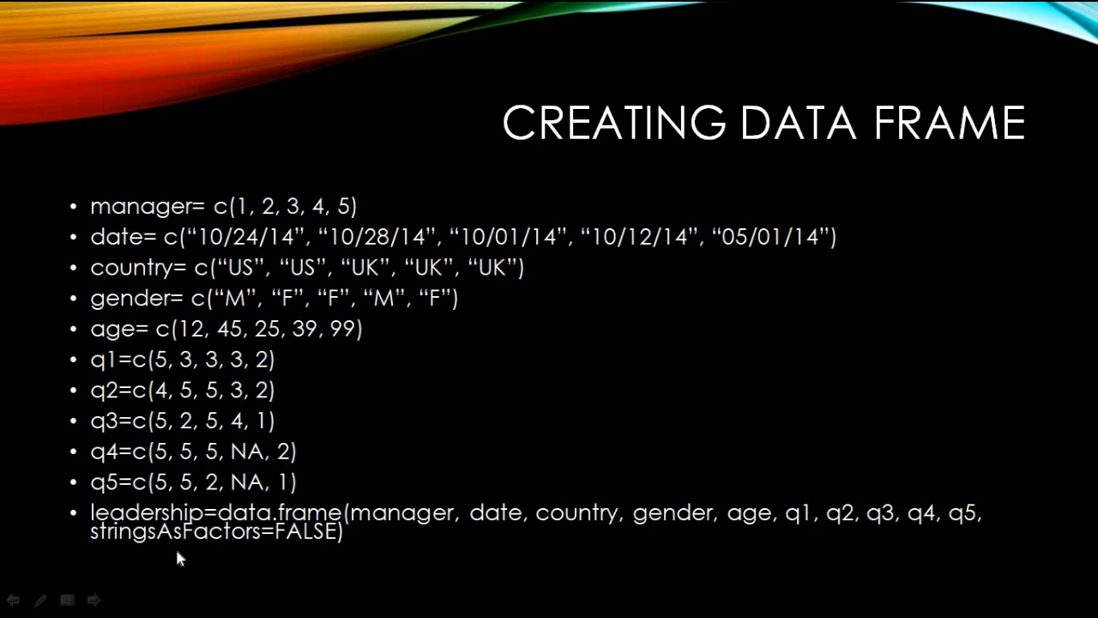
pyautogui.moveTo(309, 559)
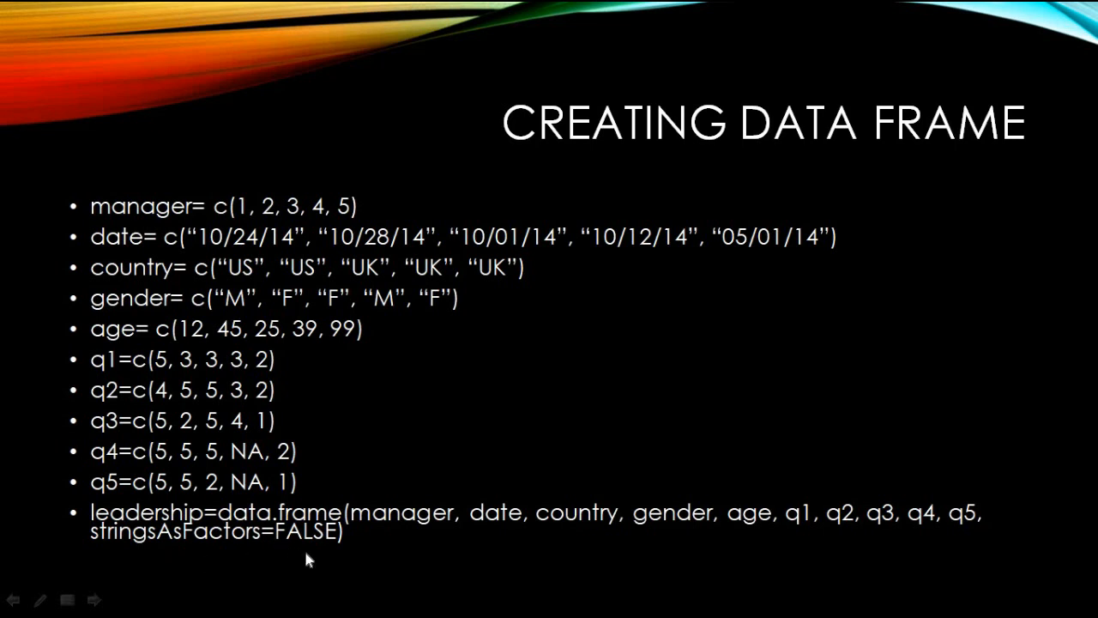
pyautogui.moveTo(421, 545)
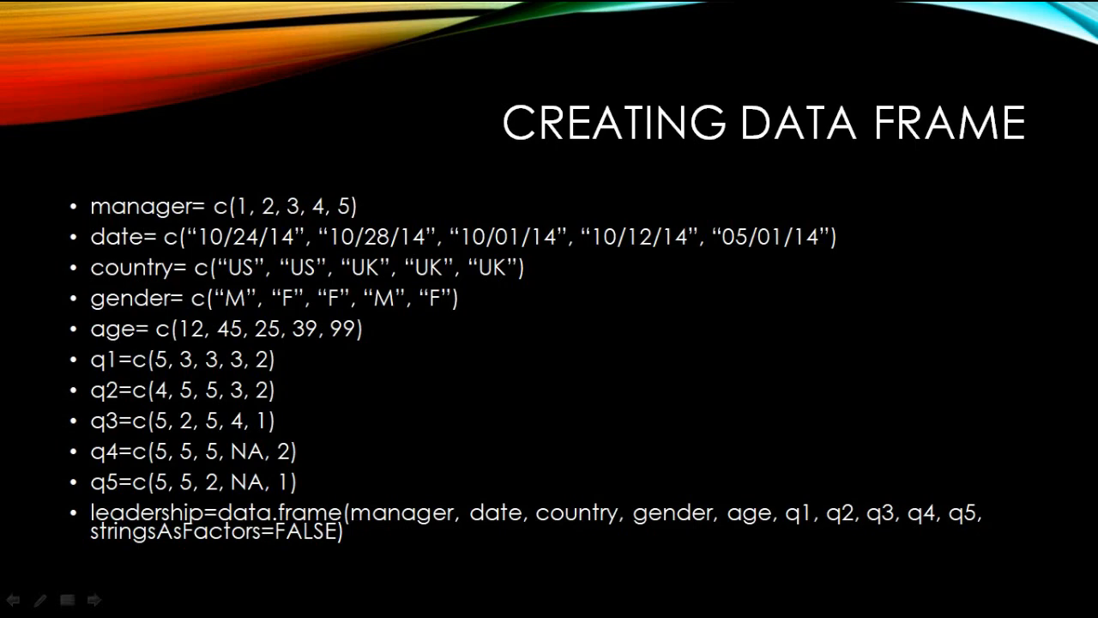
# - Switch to RStudio and widen the Source pane so the full leadership data.frame line is readable
pyautogui.press('alt+tab')
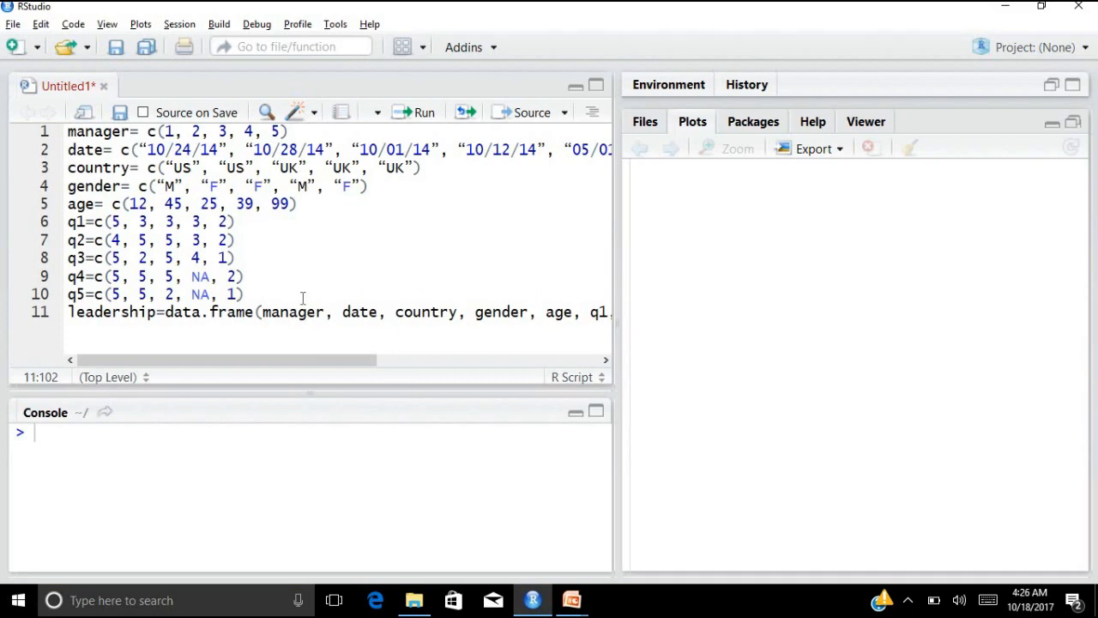
pyautogui.moveTo(538, 237)
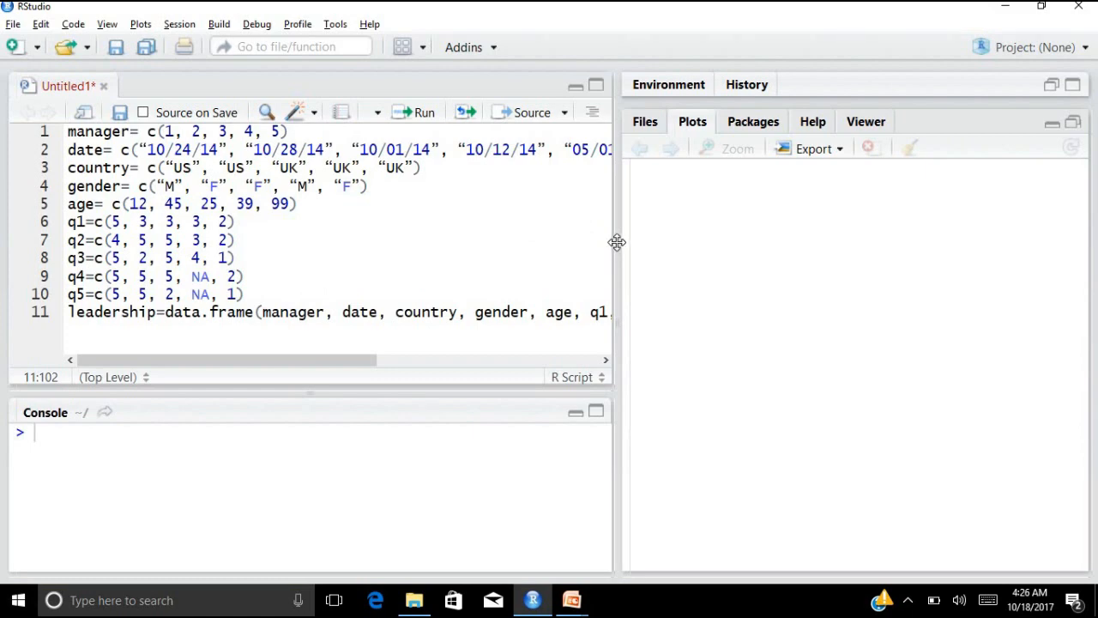
pyautogui.moveTo(617, 242); pyautogui.dragTo(758, 257)
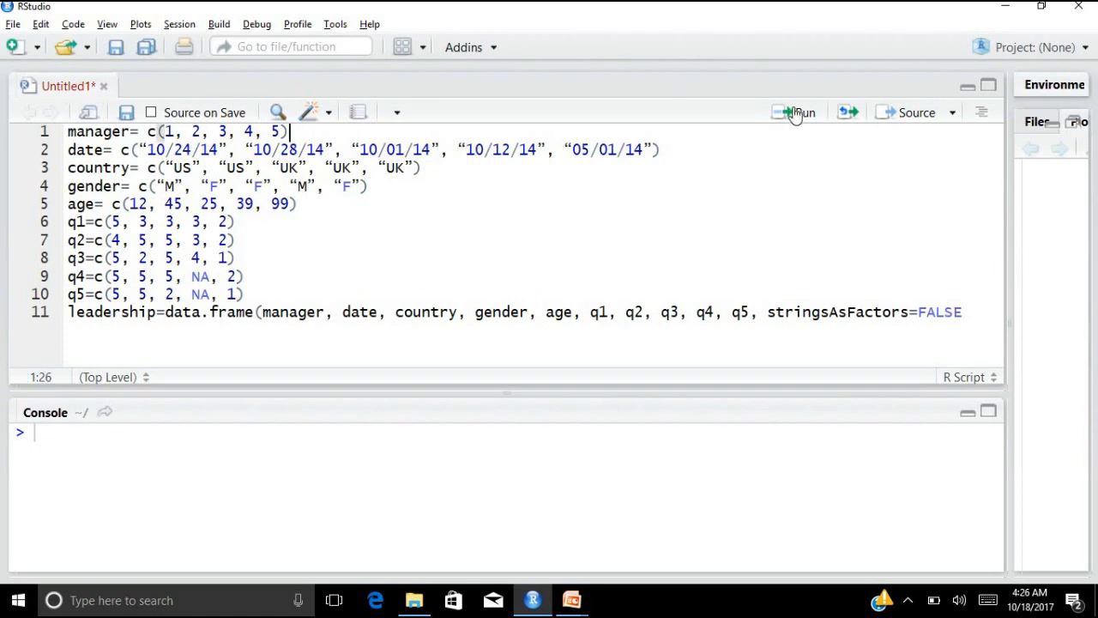
# - Run the manager and date lines; the date vector returns an unexpected input error
pyautogui.click(796, 113)
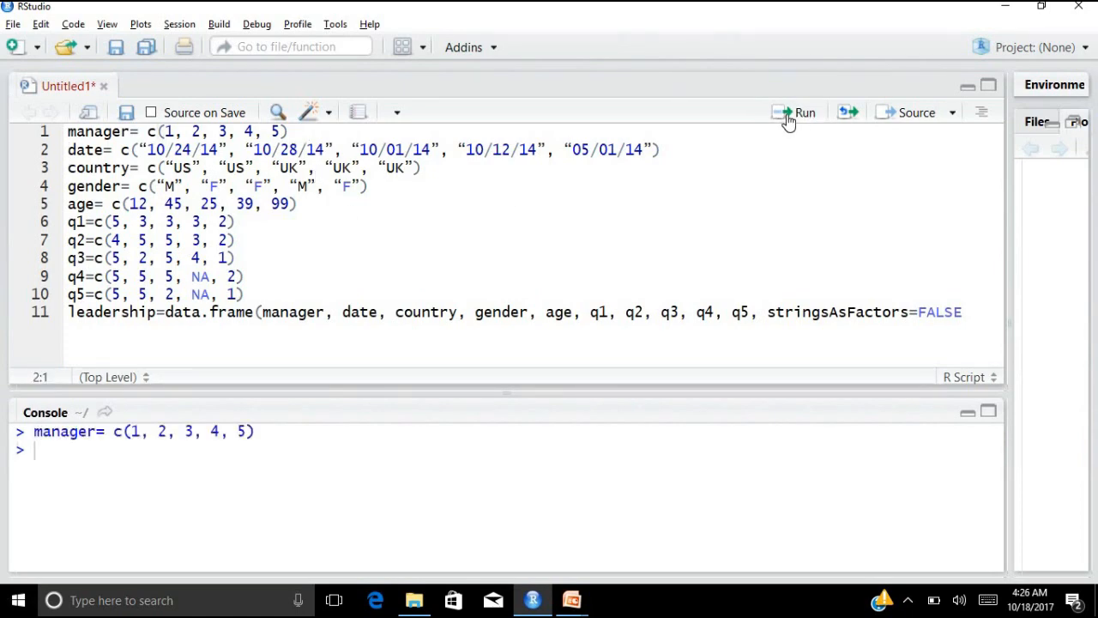
pyautogui.click(803, 113)
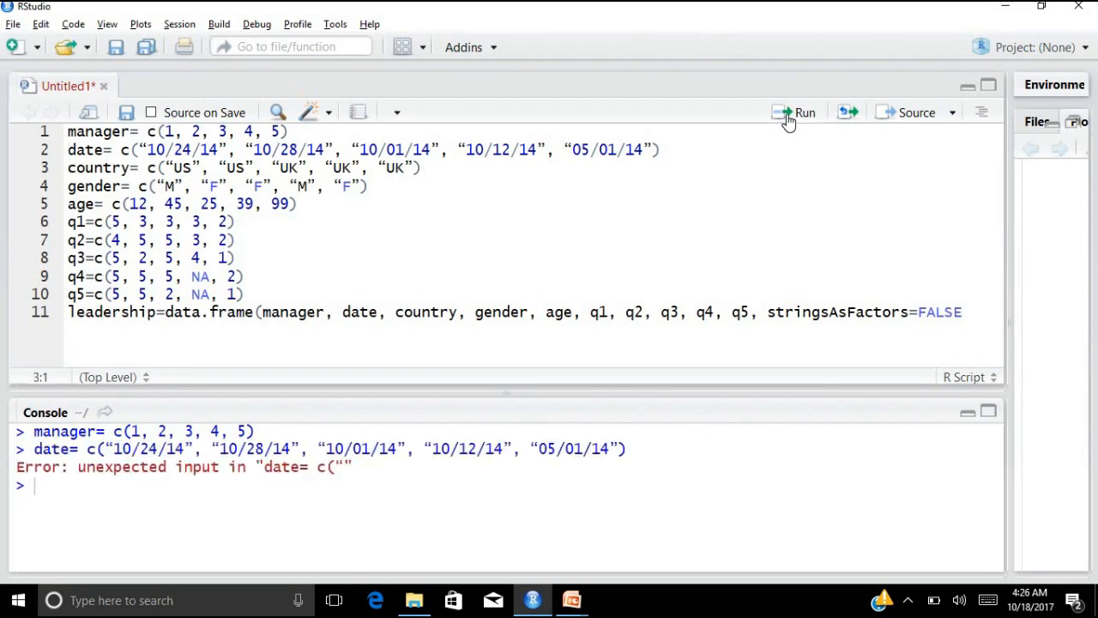
pyautogui.moveTo(309, 381)
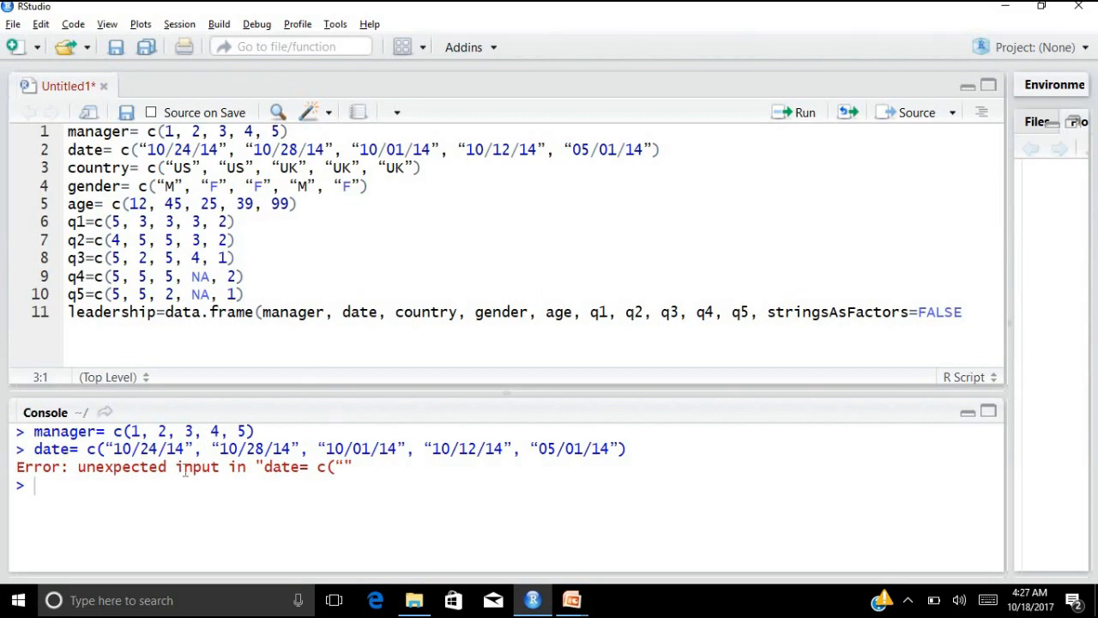
pyautogui.moveTo(174, 487)
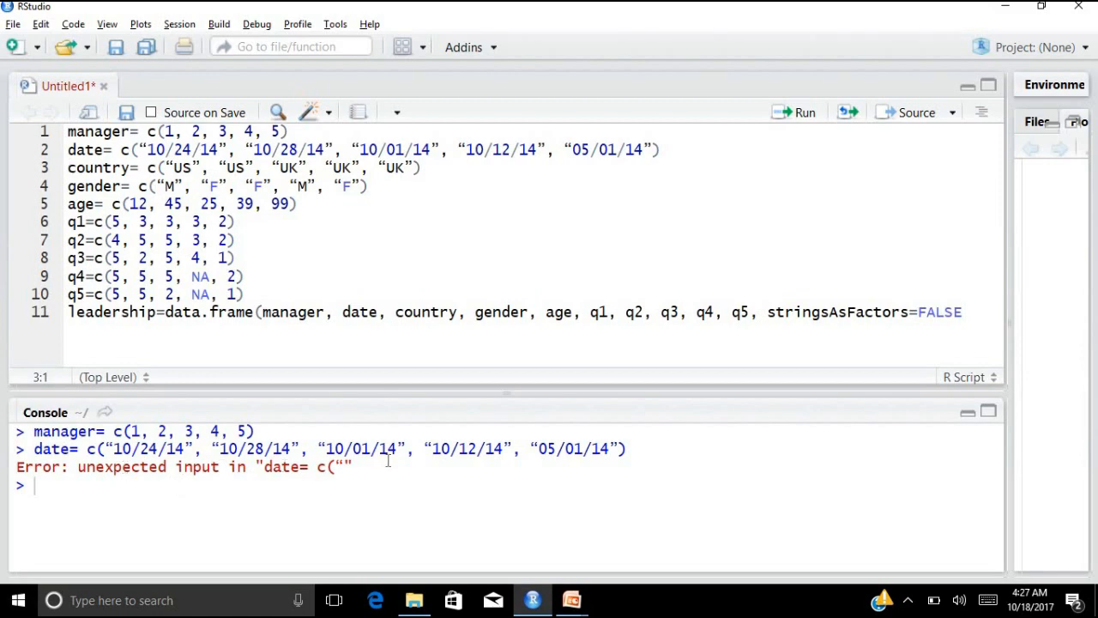
pyautogui.moveTo(281, 480)
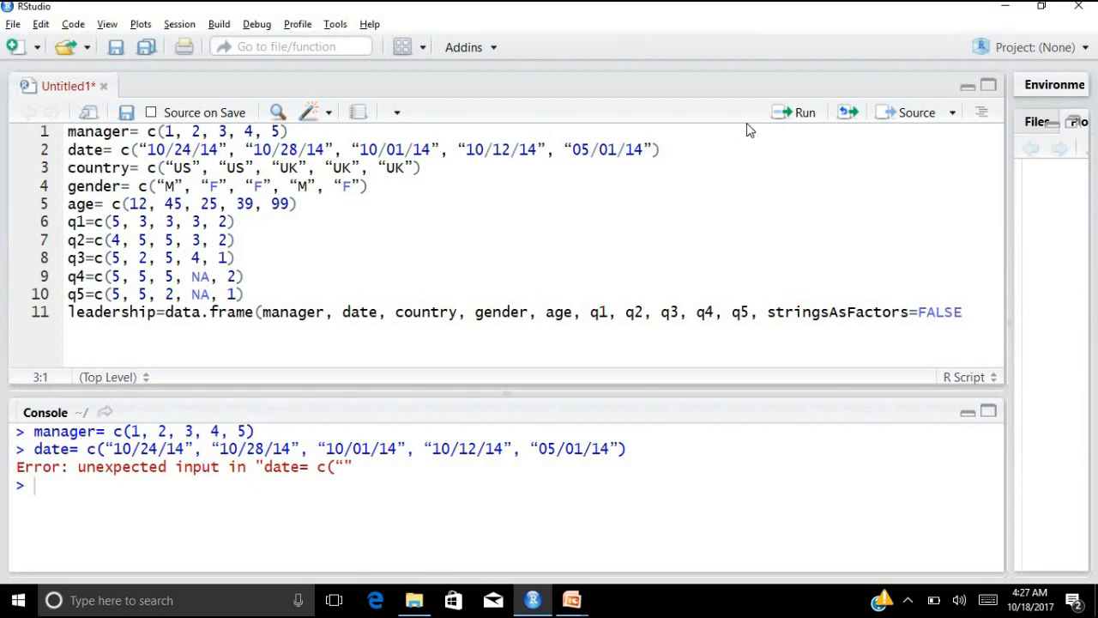
# - Run the country, gender, age and q1–q4 lines; country and gender error, the numeric vectors succeed
pyautogui.click(803, 113)
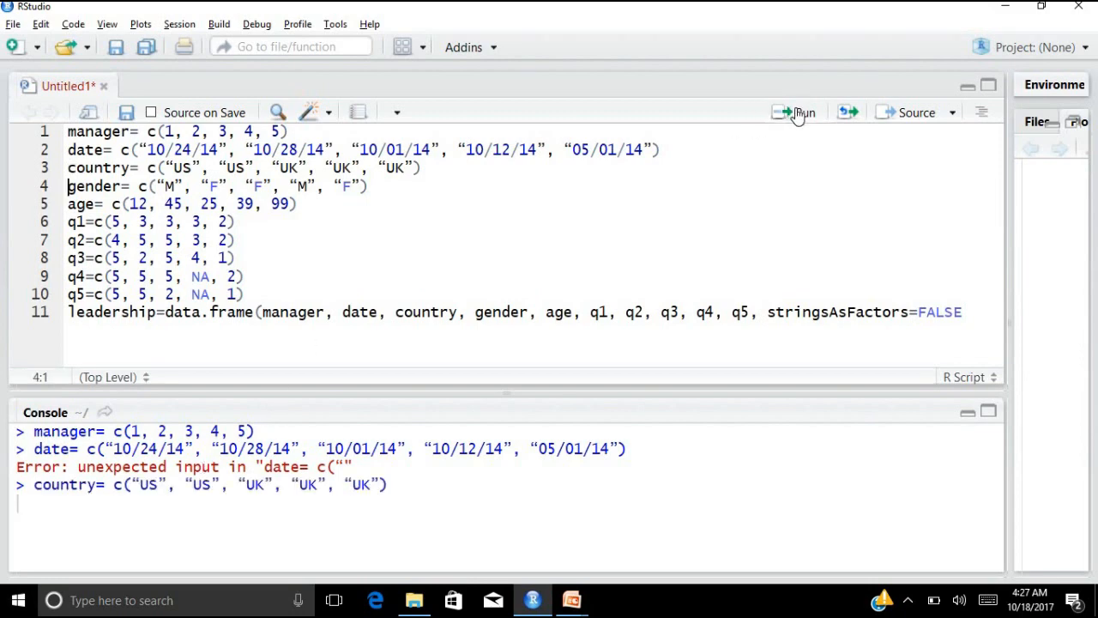
pyautogui.click(799, 113)
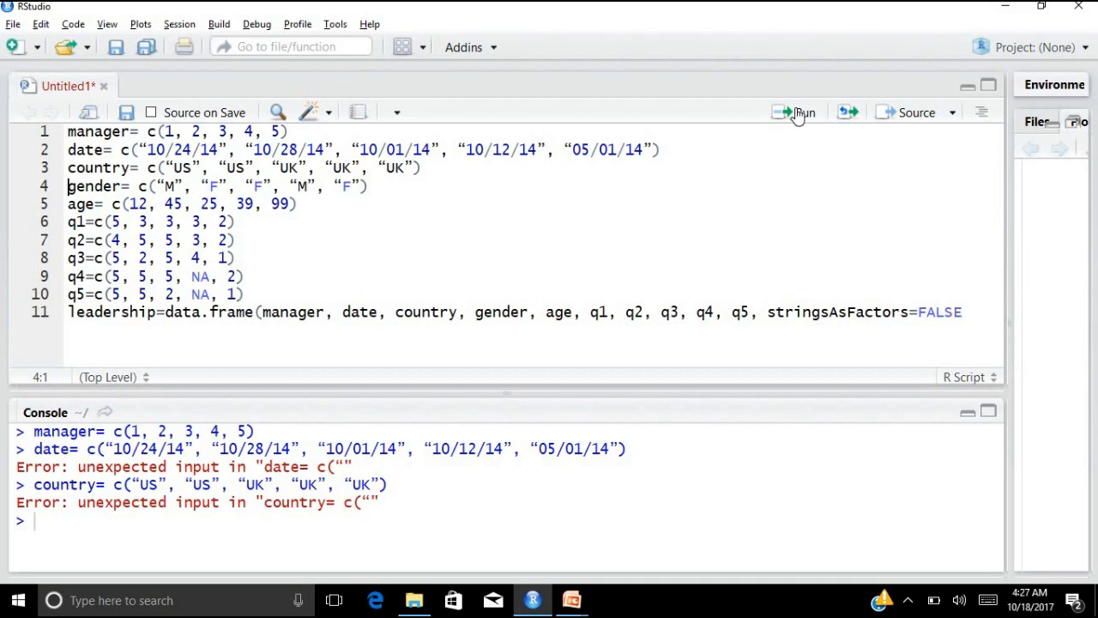
pyautogui.click(801, 113)
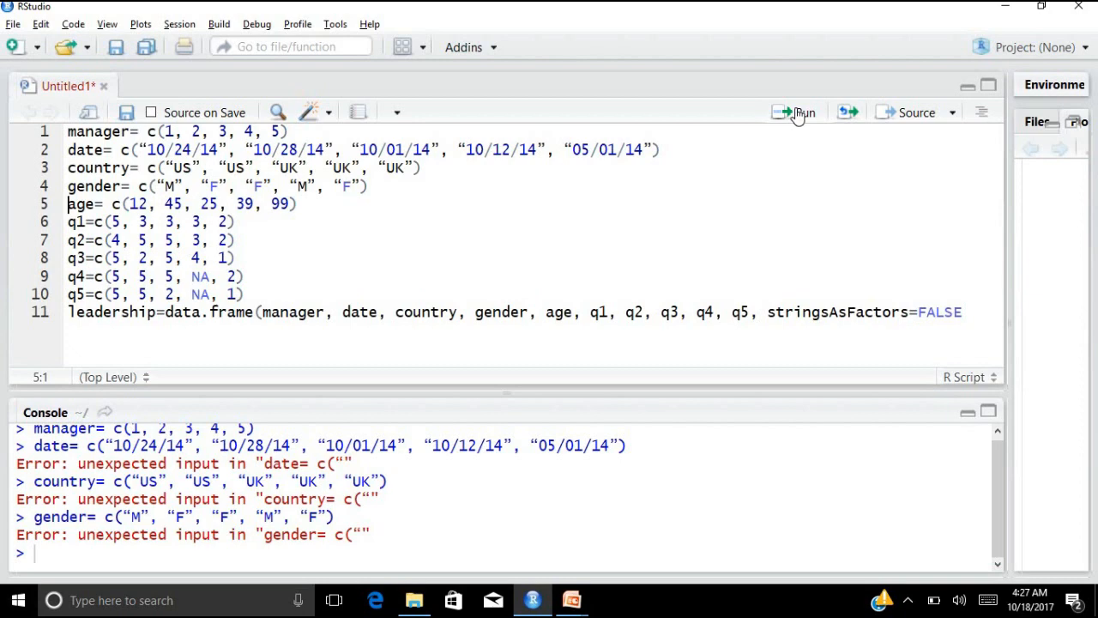
pyautogui.click(799, 113)
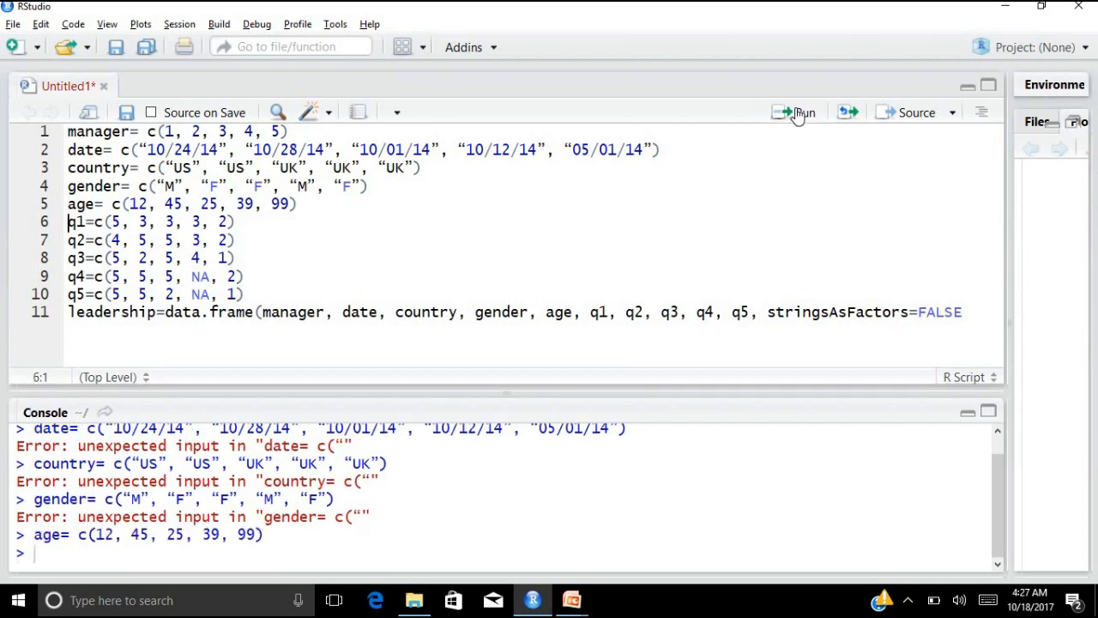
pyautogui.click(803, 113)
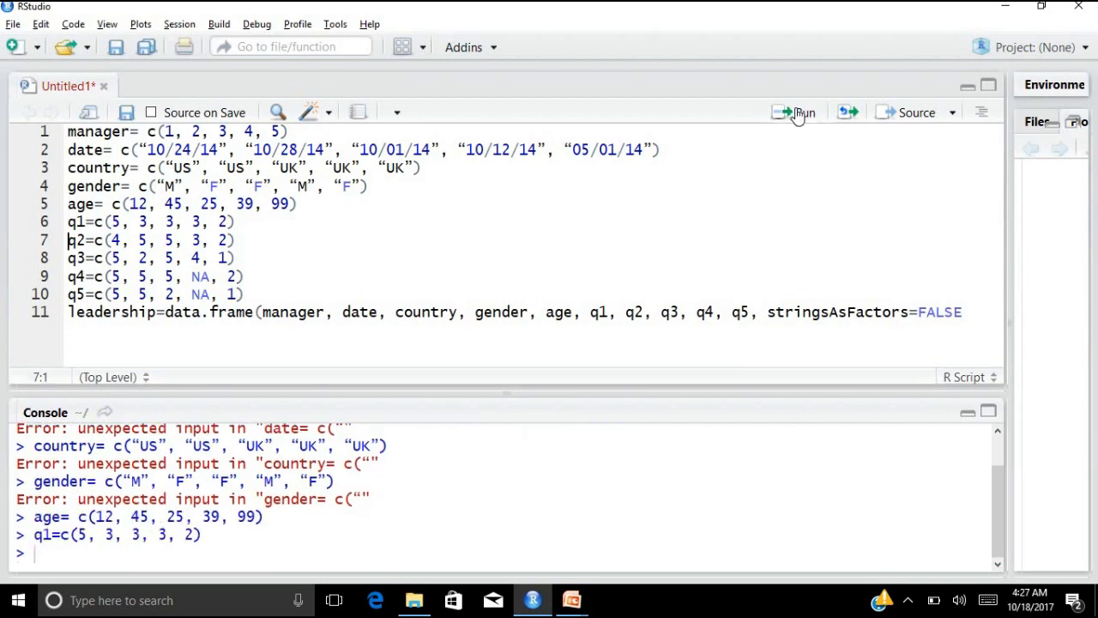
pyautogui.click(800, 113)
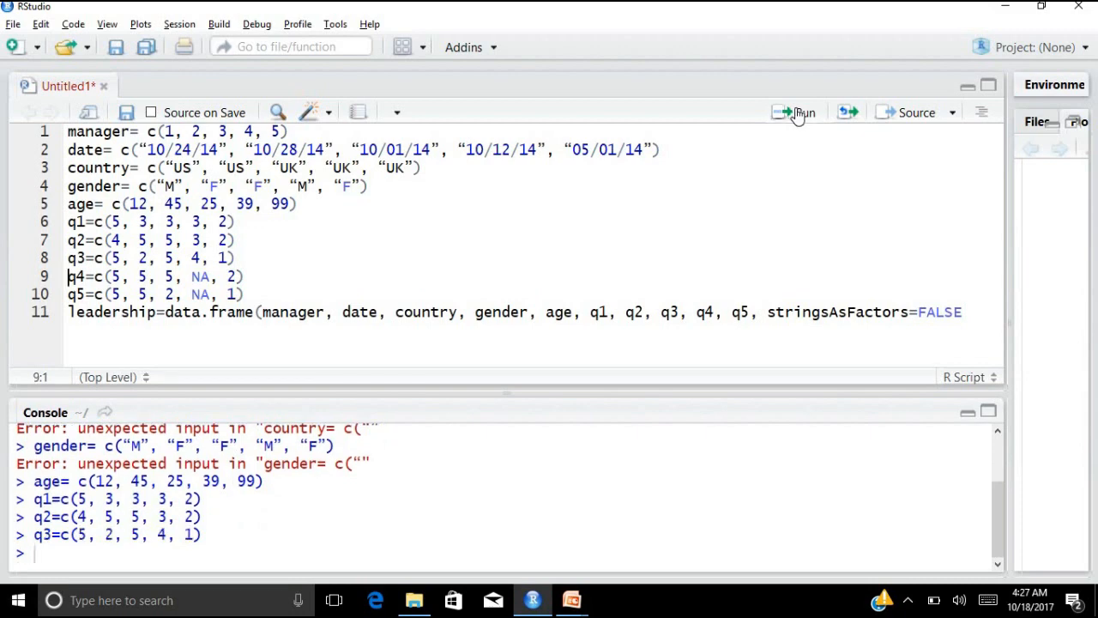
pyautogui.click(798, 113)
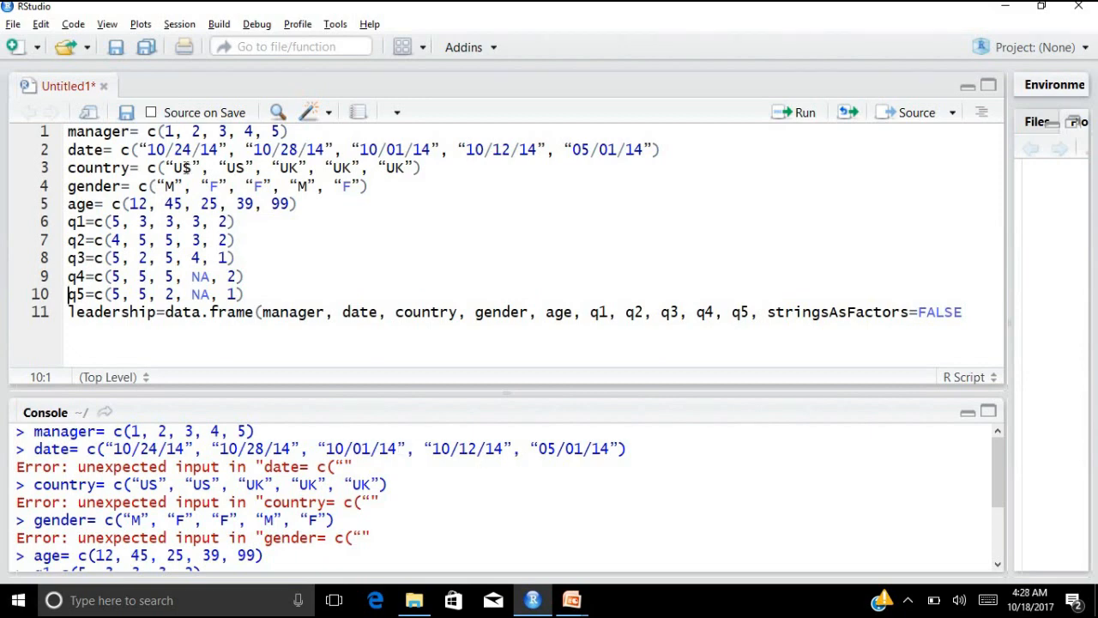
# - Retype the quotes in the date vector as plain straight " characters around each date
pyautogui.click(147, 149)
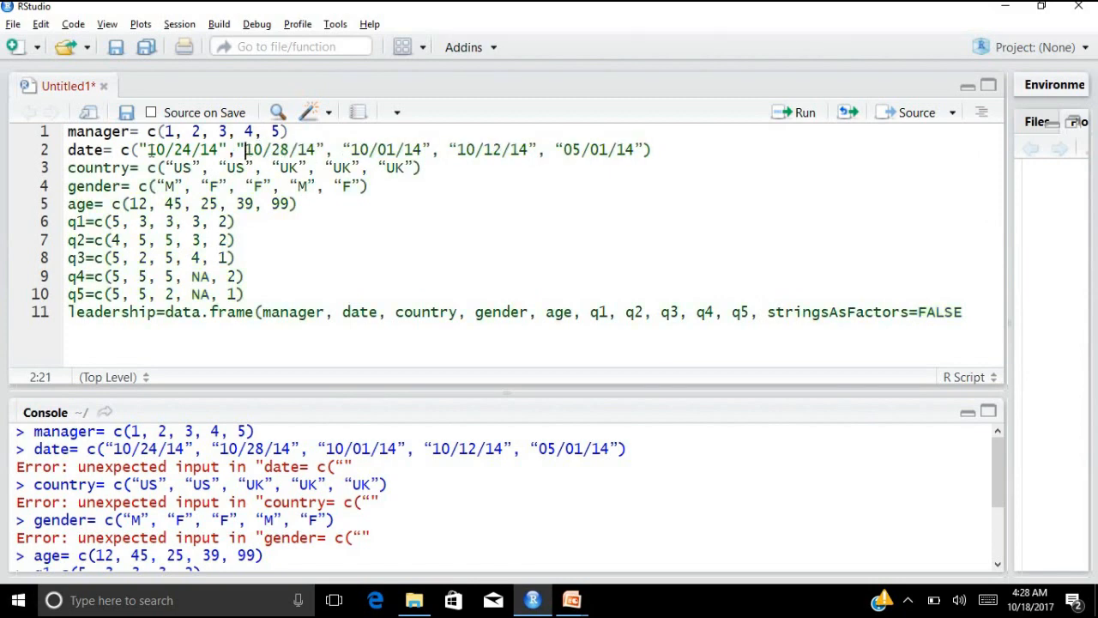
pyautogui.click(319, 149)
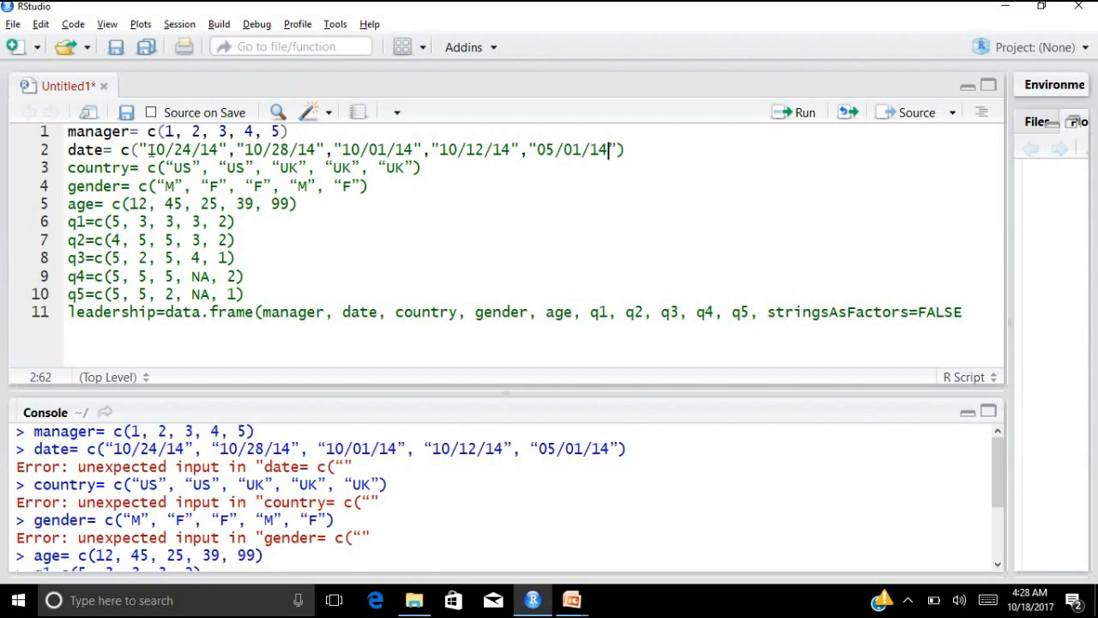
pyautogui.write('"')
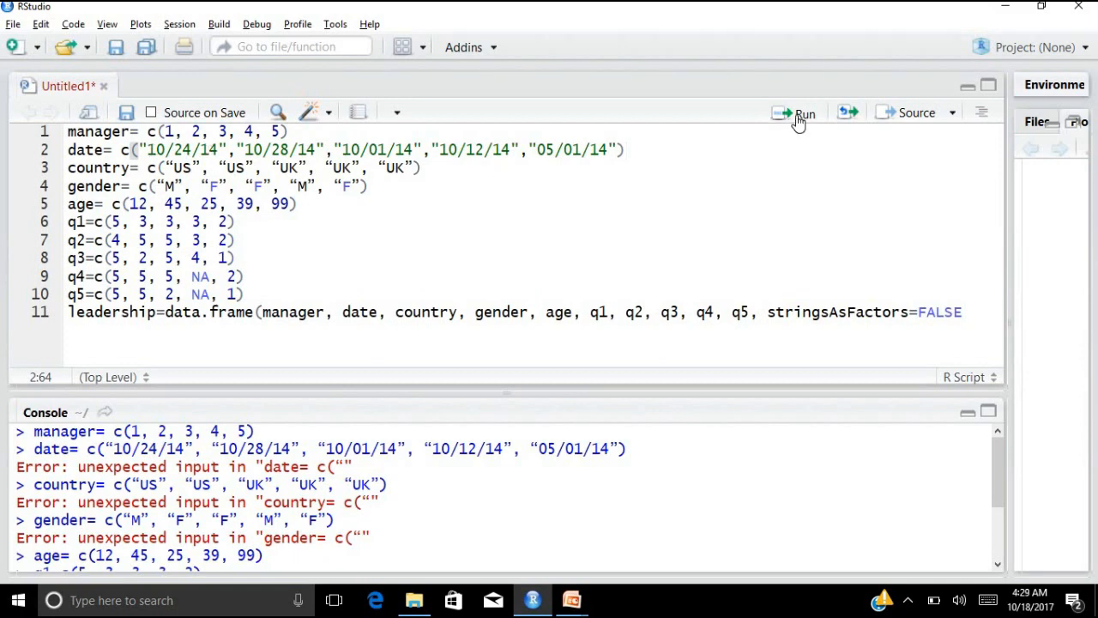
# - Rerun the corrected date line cleanly and retype straight quotes around US and UK in the country vector
pyautogui.click(803, 113)
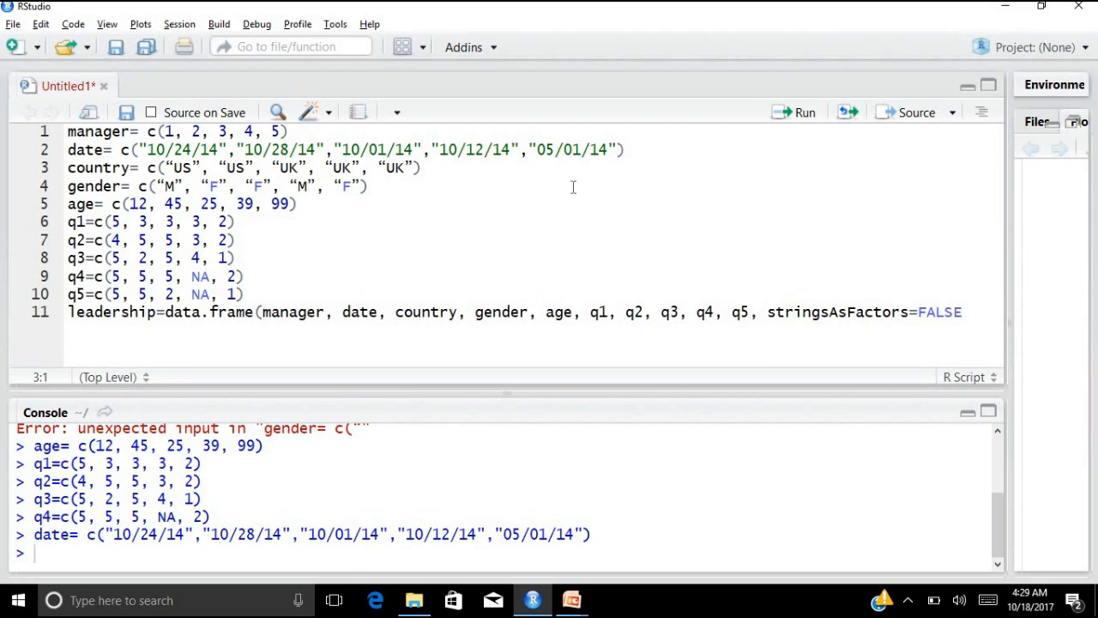
pyautogui.moveTo(208, 187)
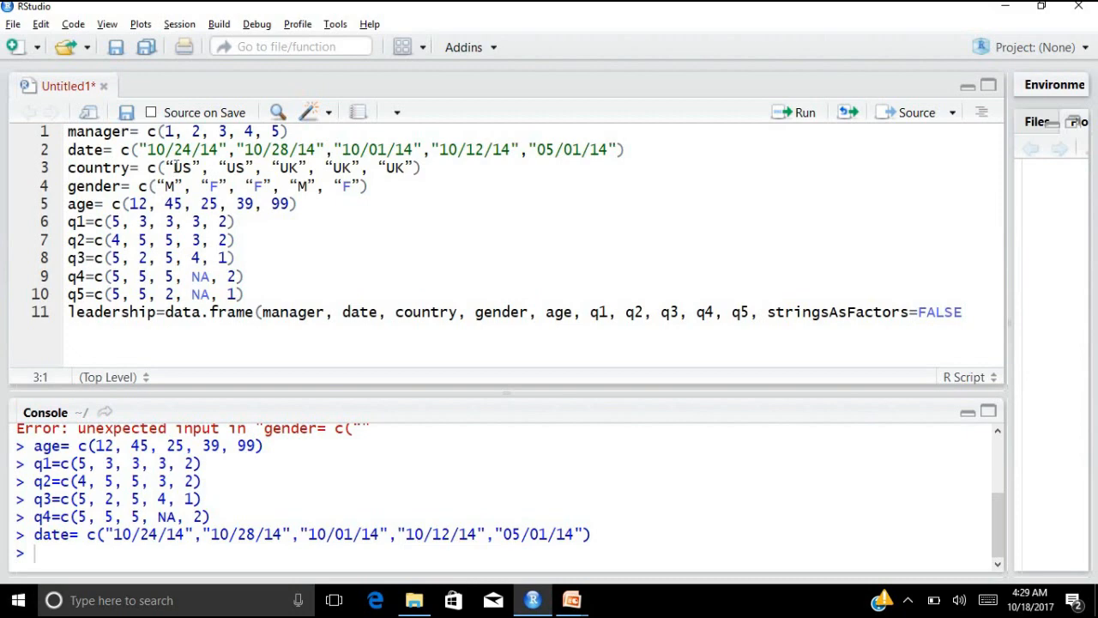
pyautogui.click(175, 168)
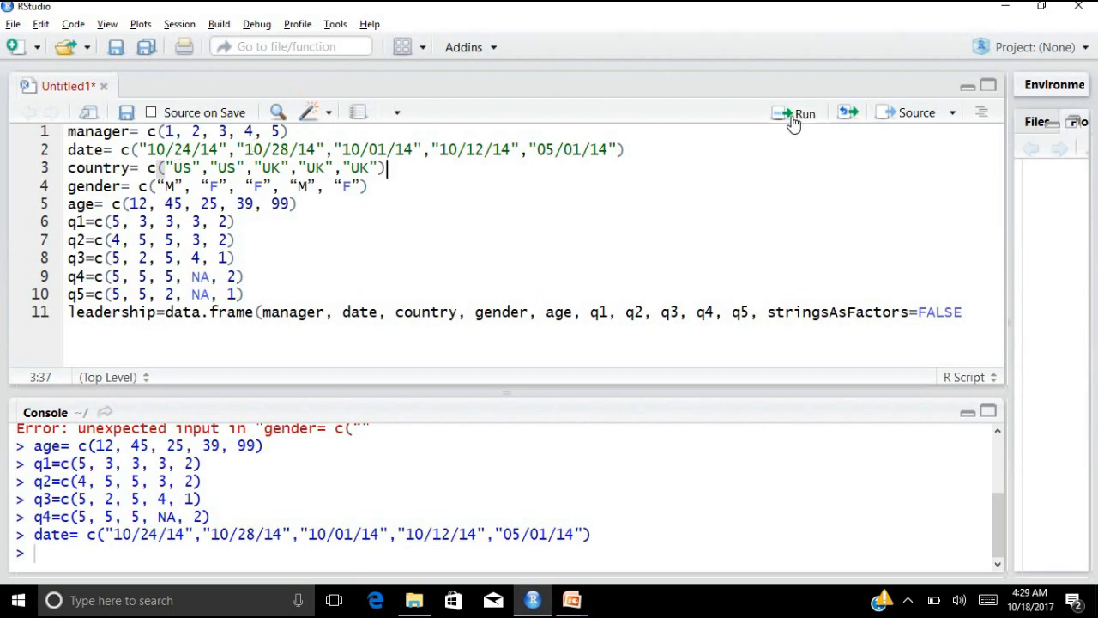
# - Run the corrected country line, fix the gender vector's quotes and run it without error
pyautogui.click(803, 113)
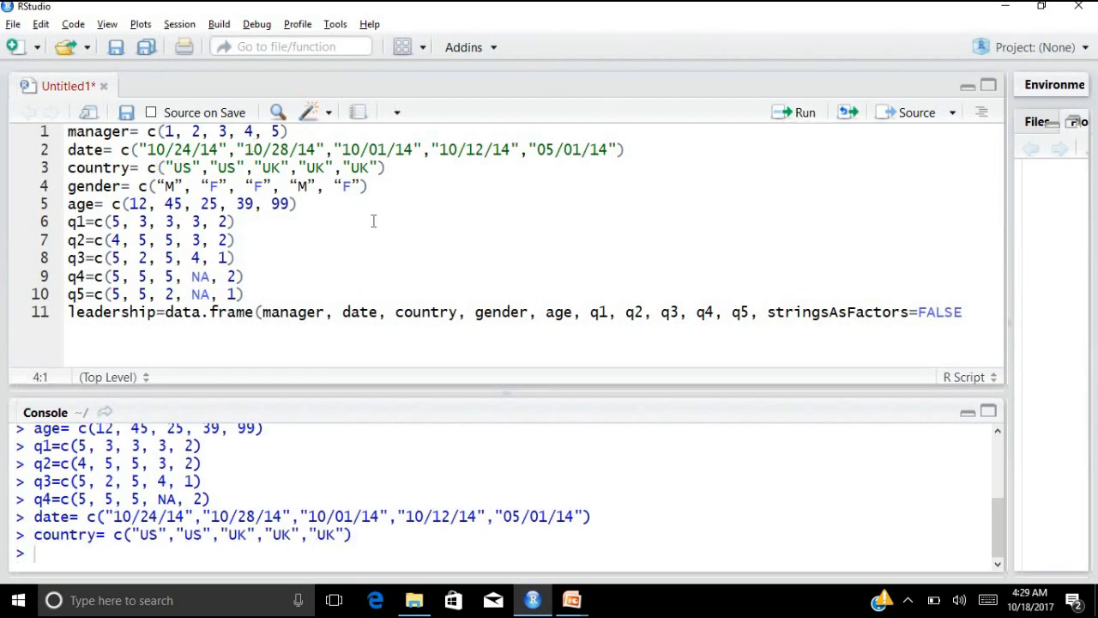
pyautogui.click(169, 185)
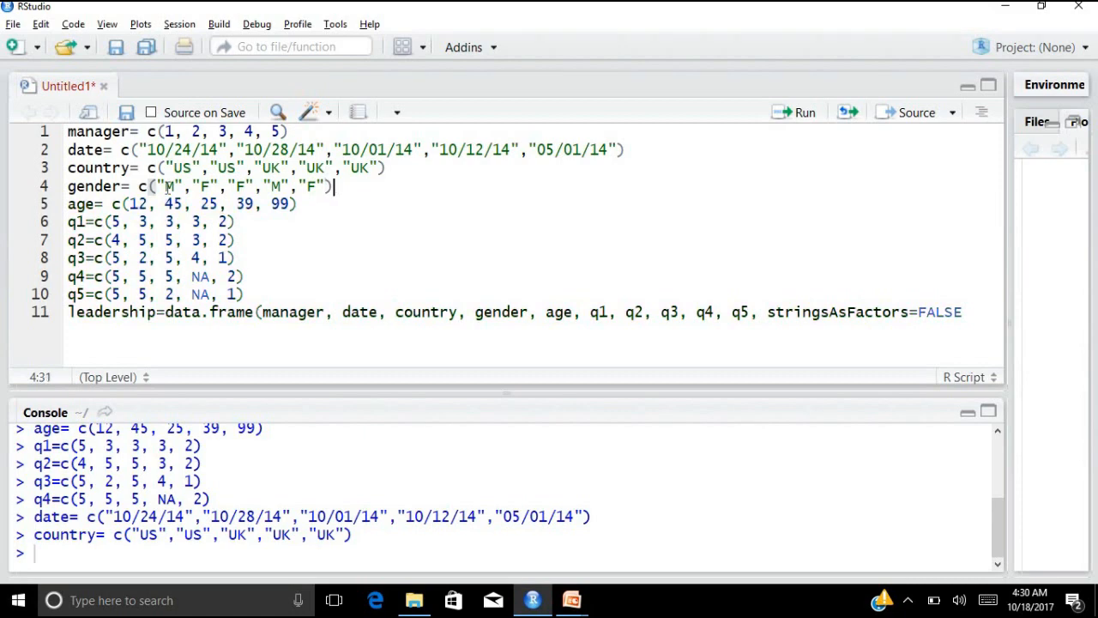
pyautogui.moveTo(800, 120)
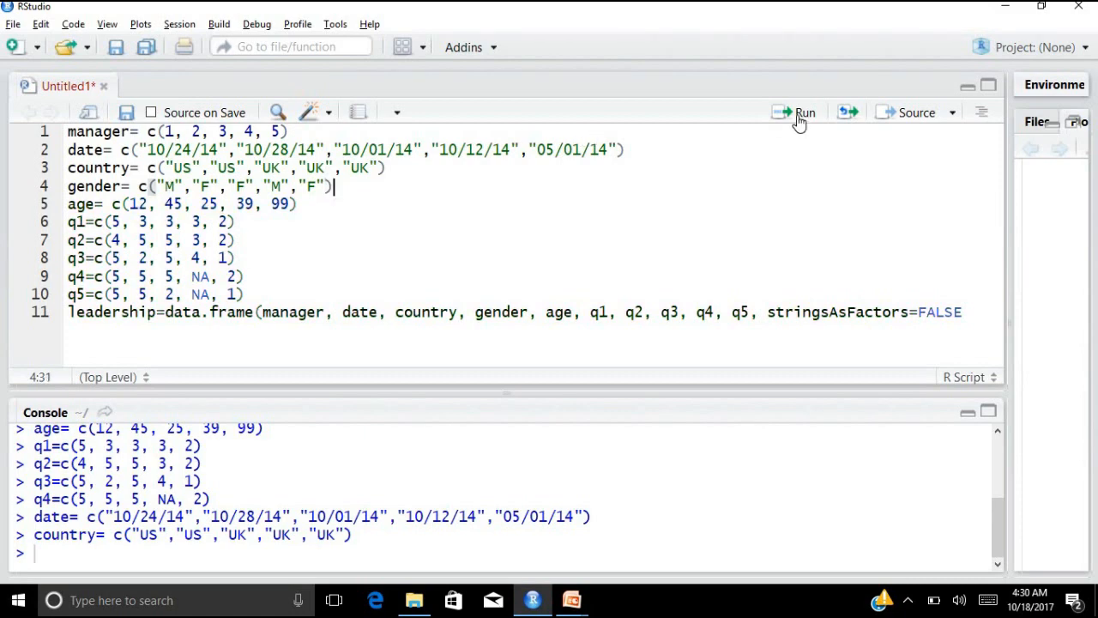
pyautogui.click(803, 113)
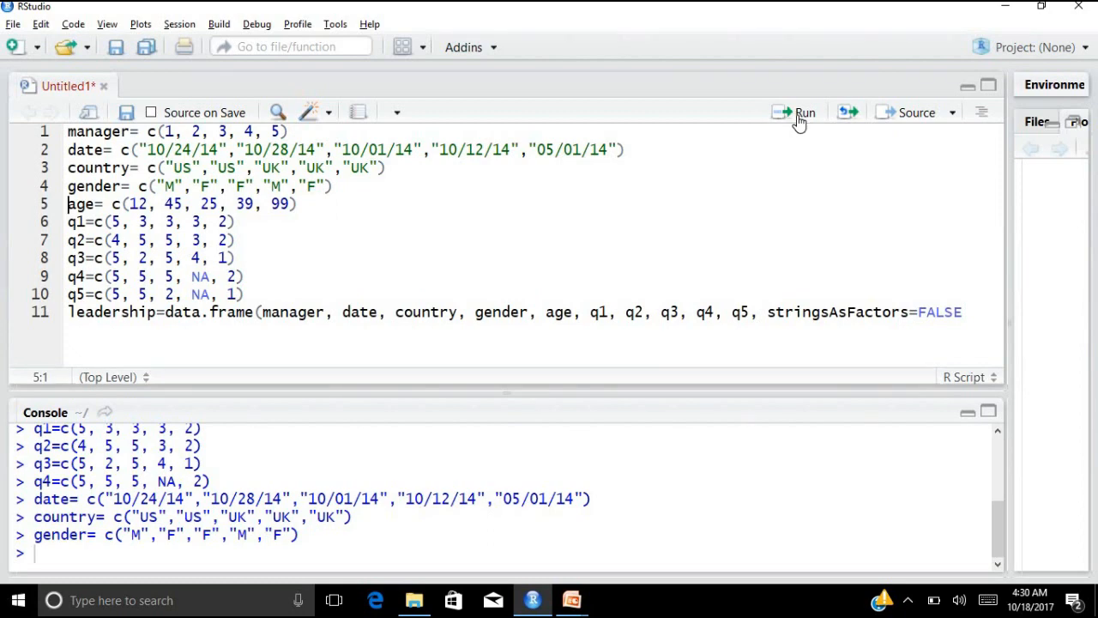
pyautogui.moveTo(673, 549)
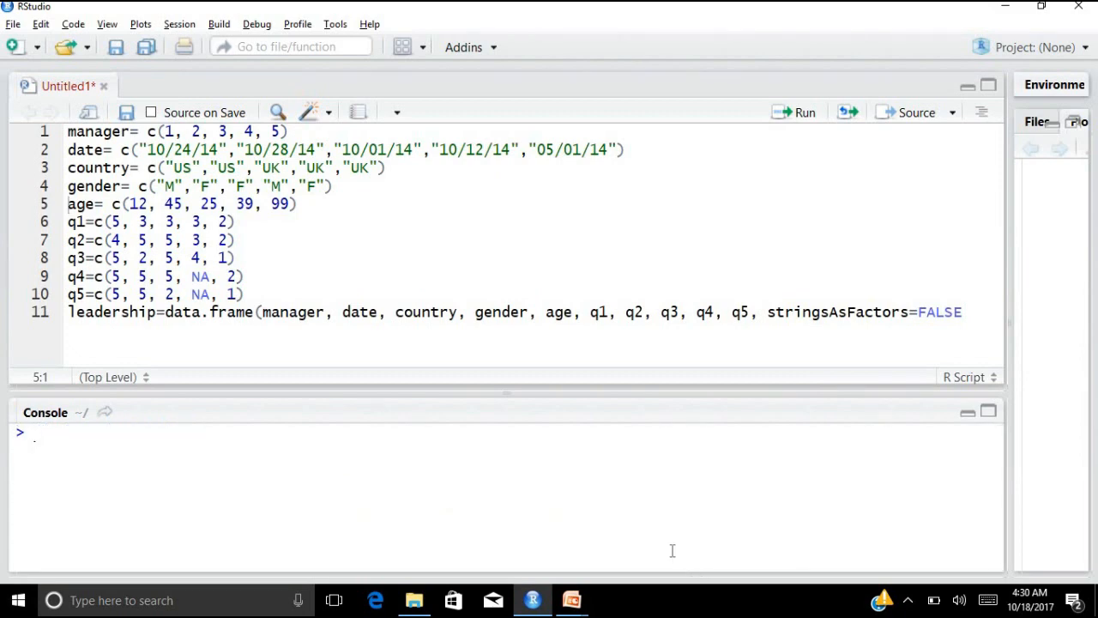
pyautogui.moveTo(649, 381)
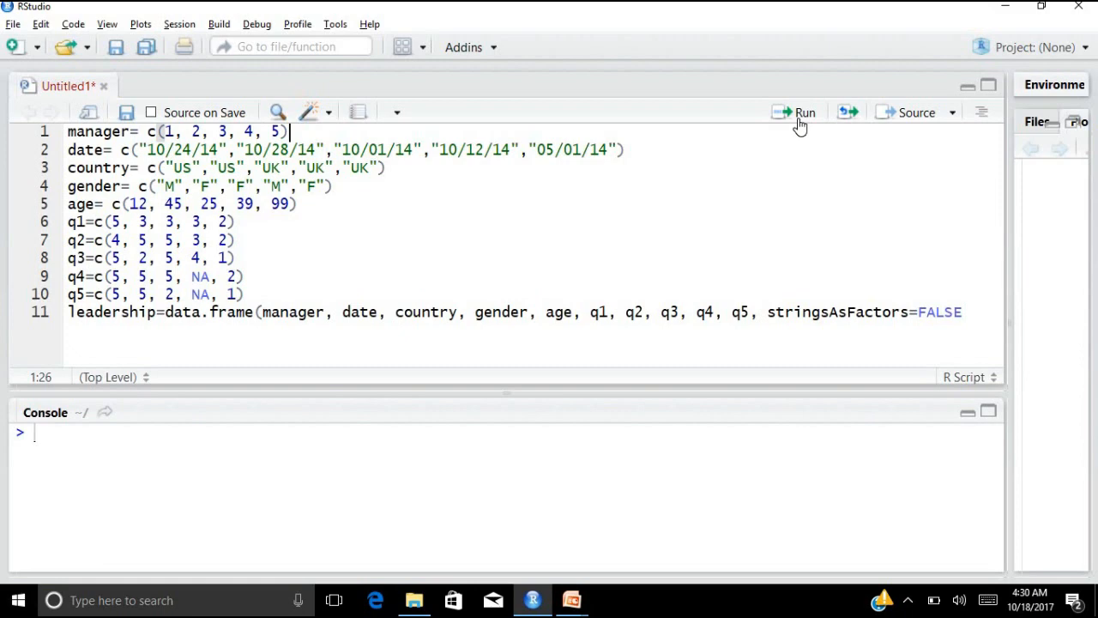
# - Rerun the vector definitions from manager through q5 in the console with no errors
pyautogui.click(803, 111)
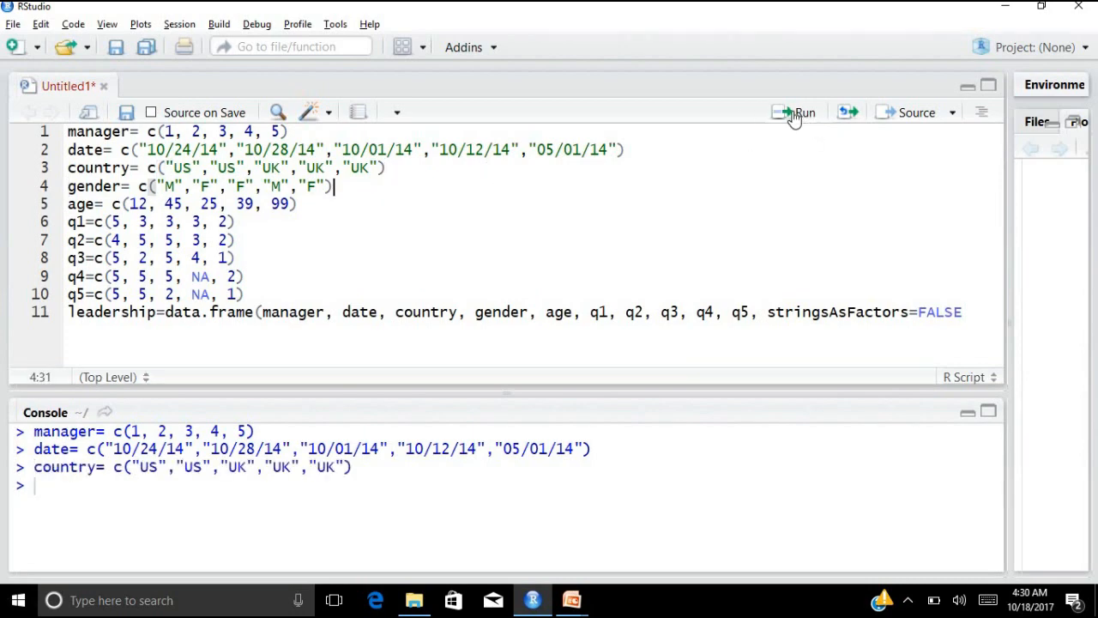
pyautogui.click(802, 113)
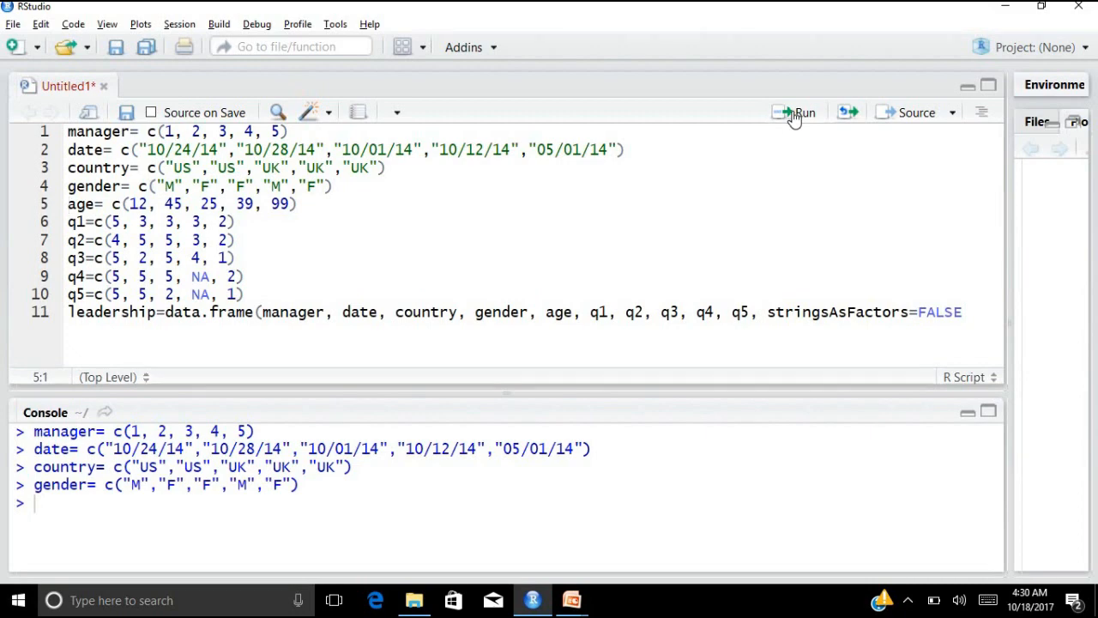
pyautogui.click(802, 114)
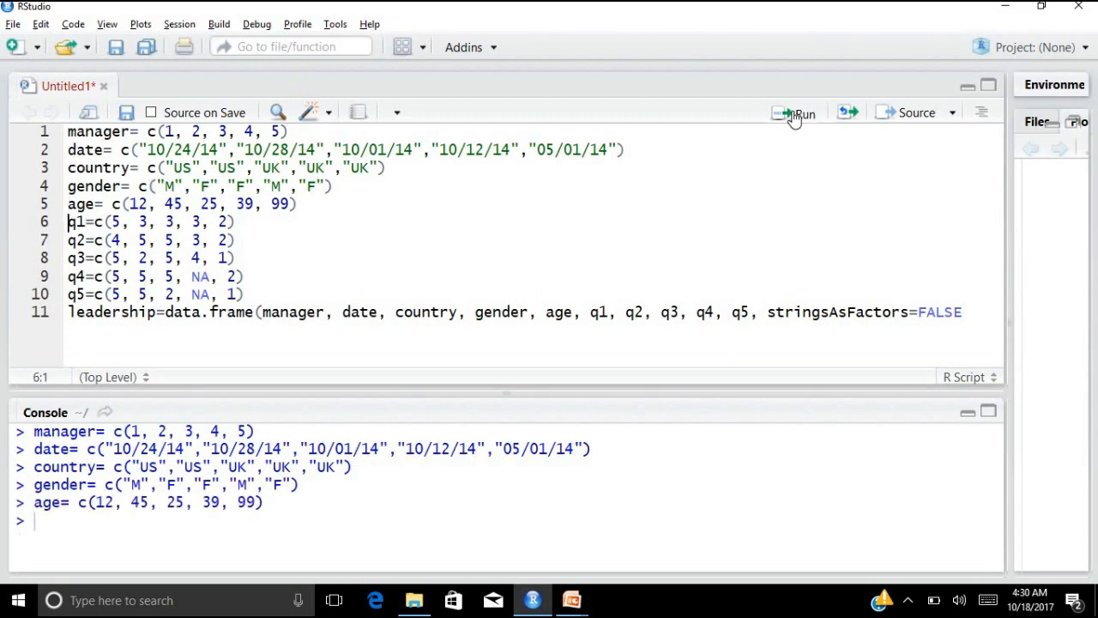
pyautogui.click(799, 113)
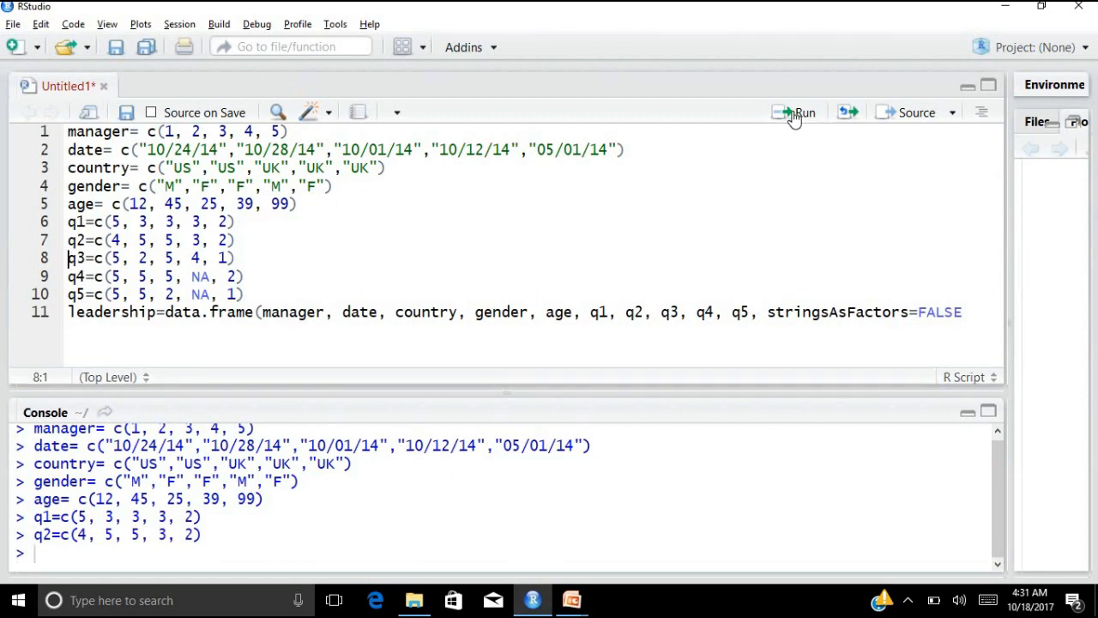
pyautogui.click(804, 113)
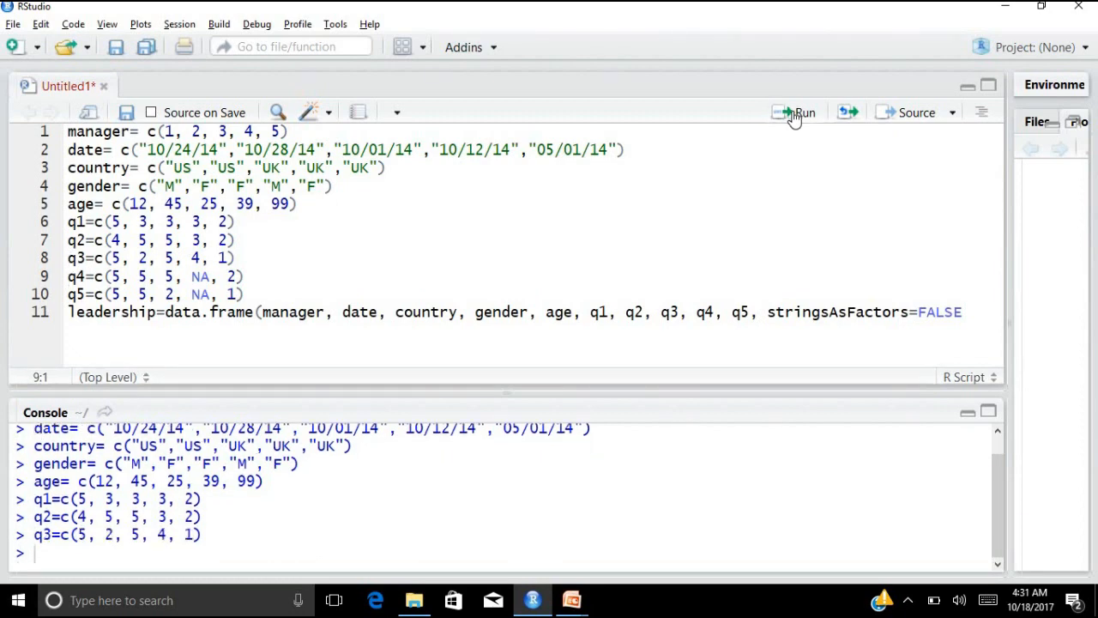
pyautogui.click(799, 113)
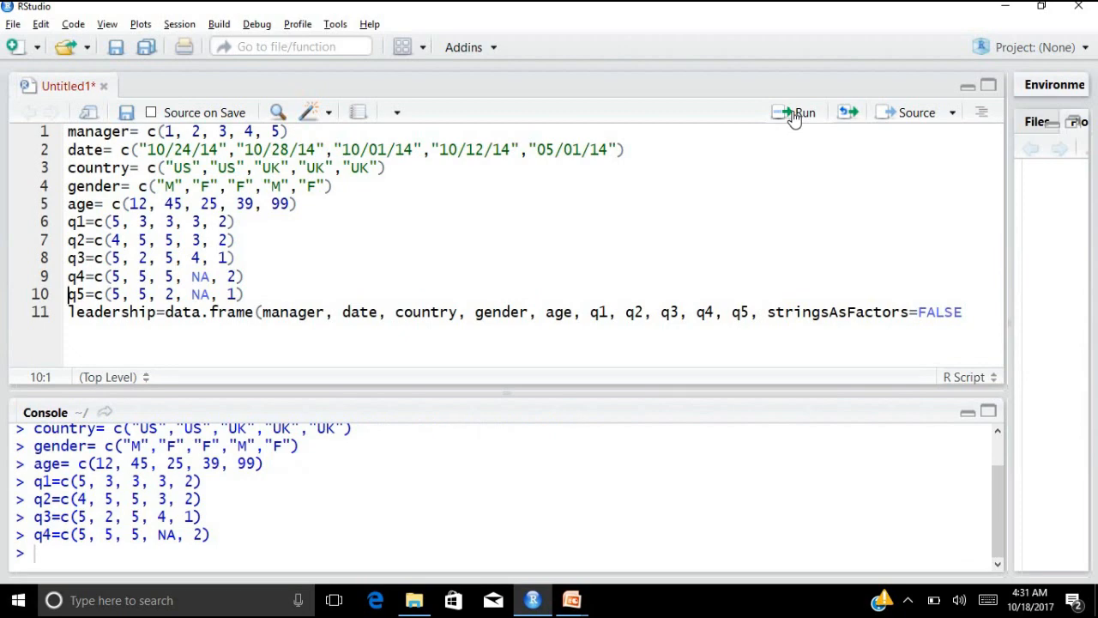
pyautogui.click(798, 114)
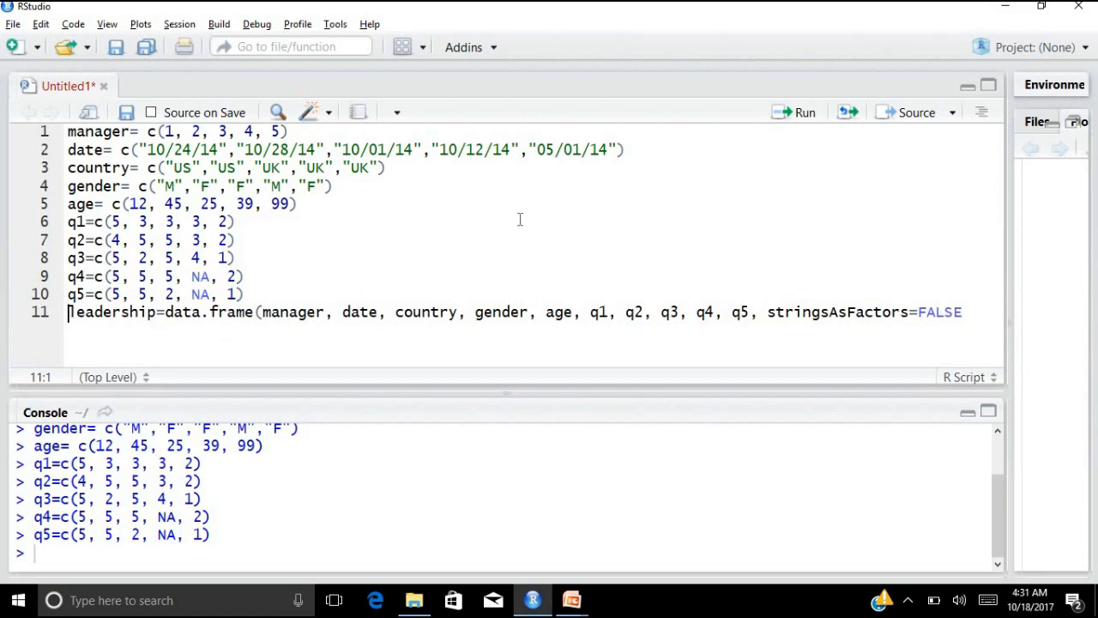
pyautogui.moveTo(788, 123)
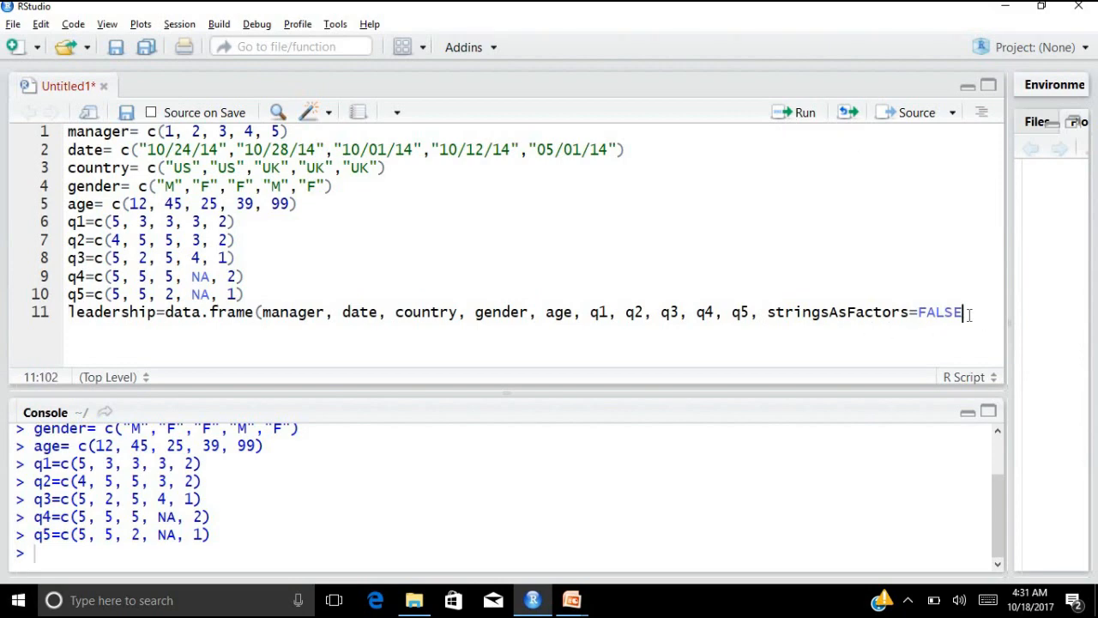
# - Close the data.frame call with ')', run it to create leadership, then run 'leadership' to print the five-row table
pyautogui.write(')')
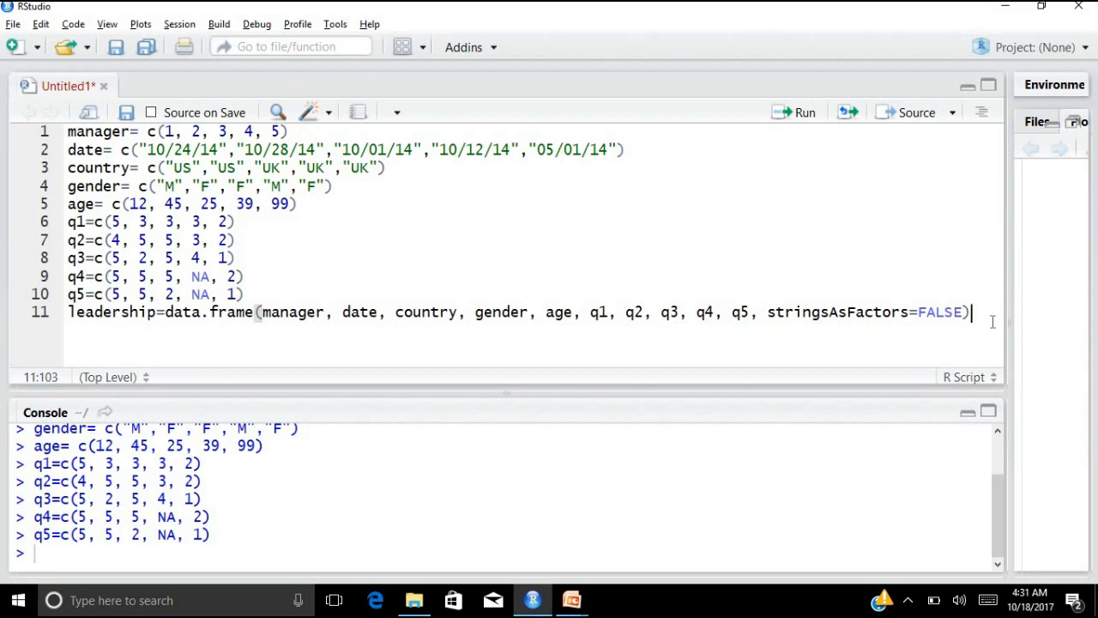
pyautogui.moveTo(961, 217)
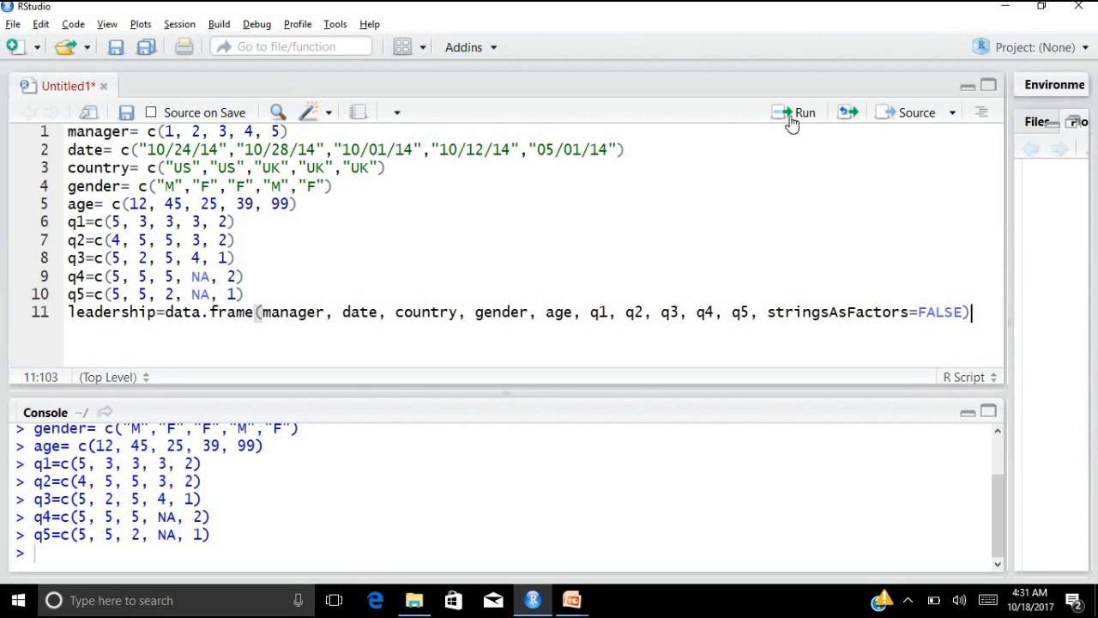
pyautogui.click(803, 114)
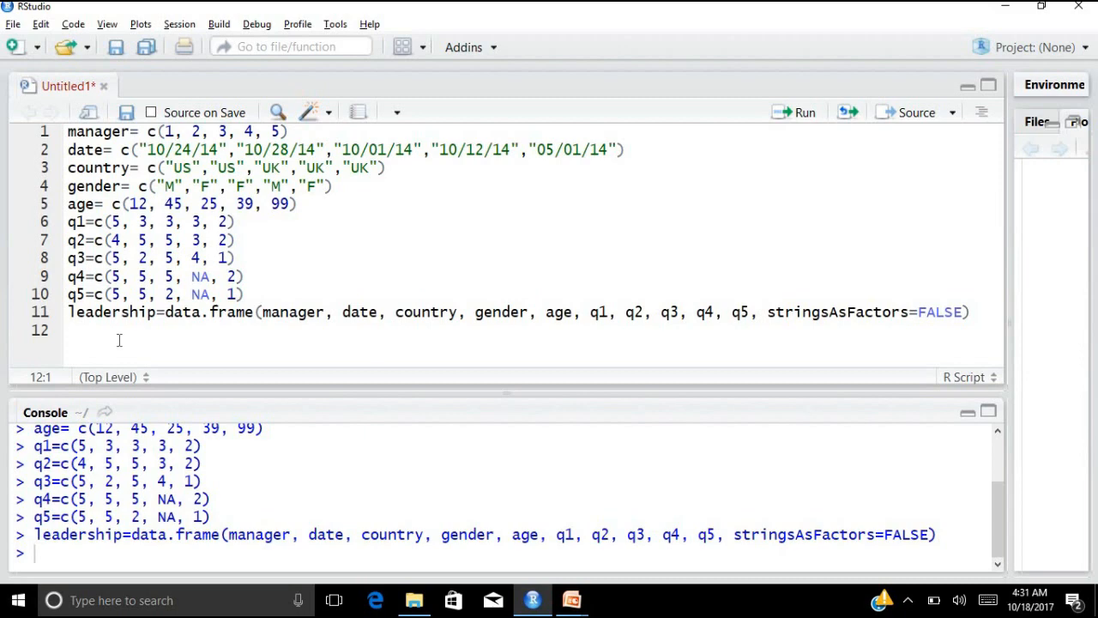
pyautogui.write('leader')
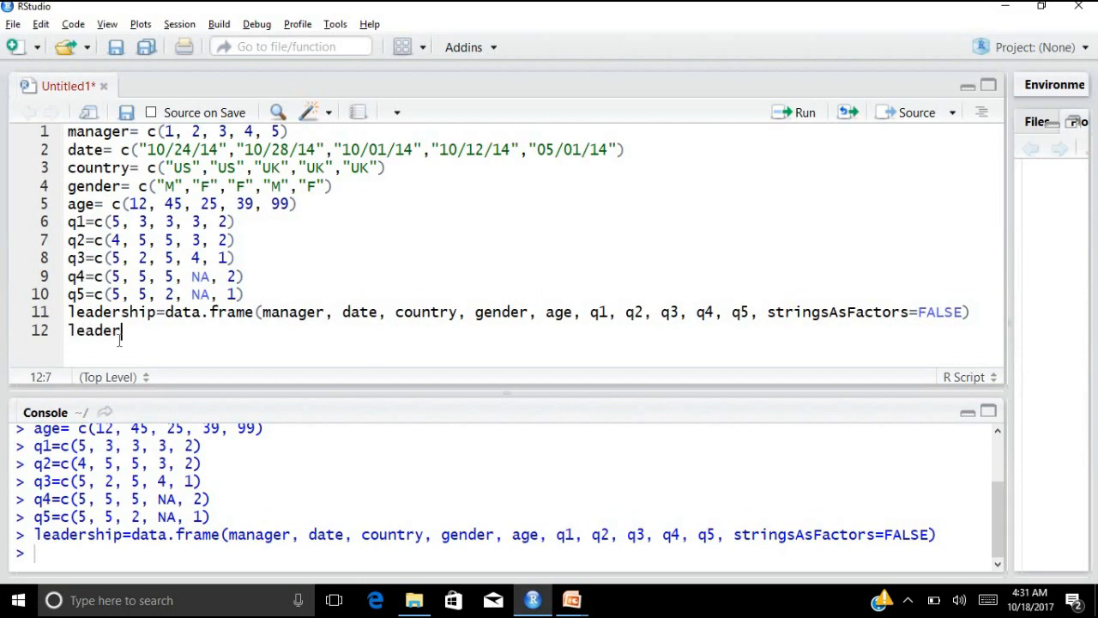
pyautogui.write('ship')
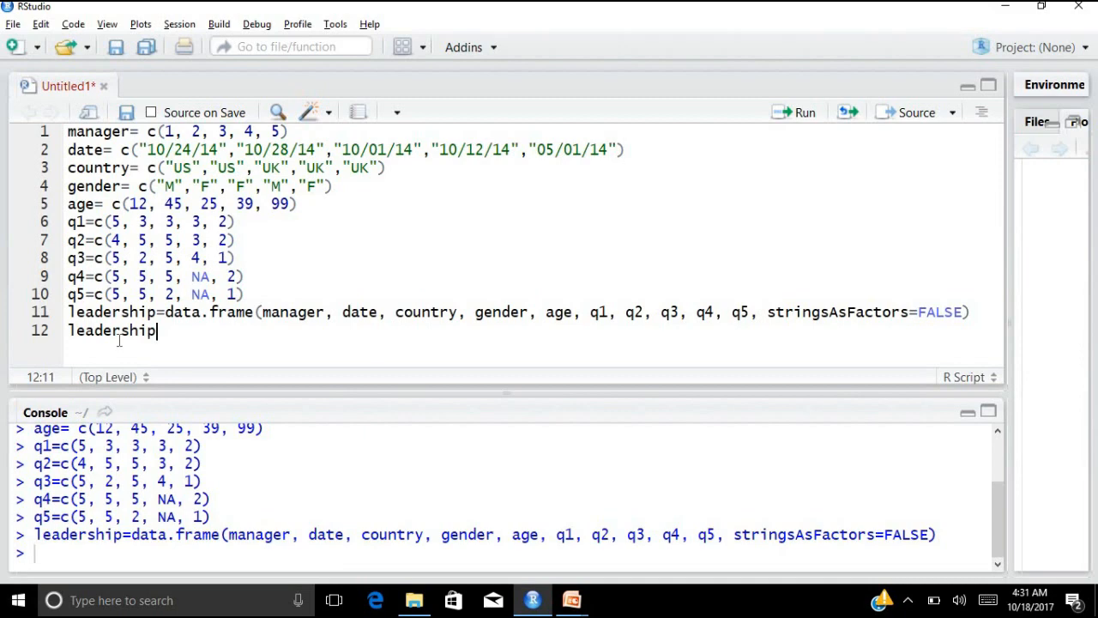
pyautogui.moveTo(789, 130)
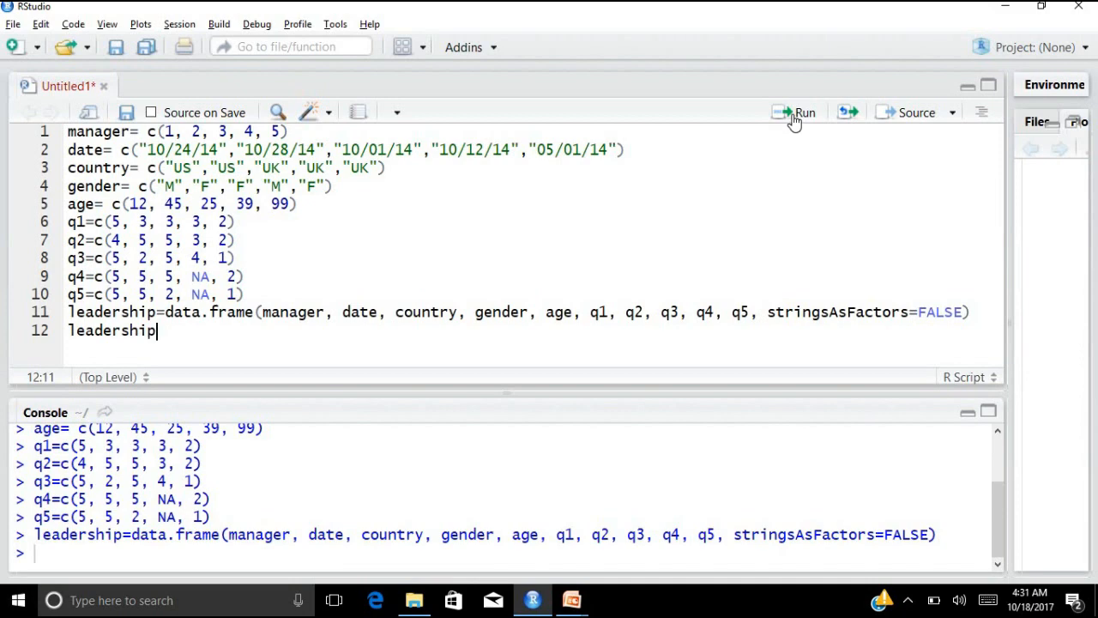
pyautogui.click(803, 114)
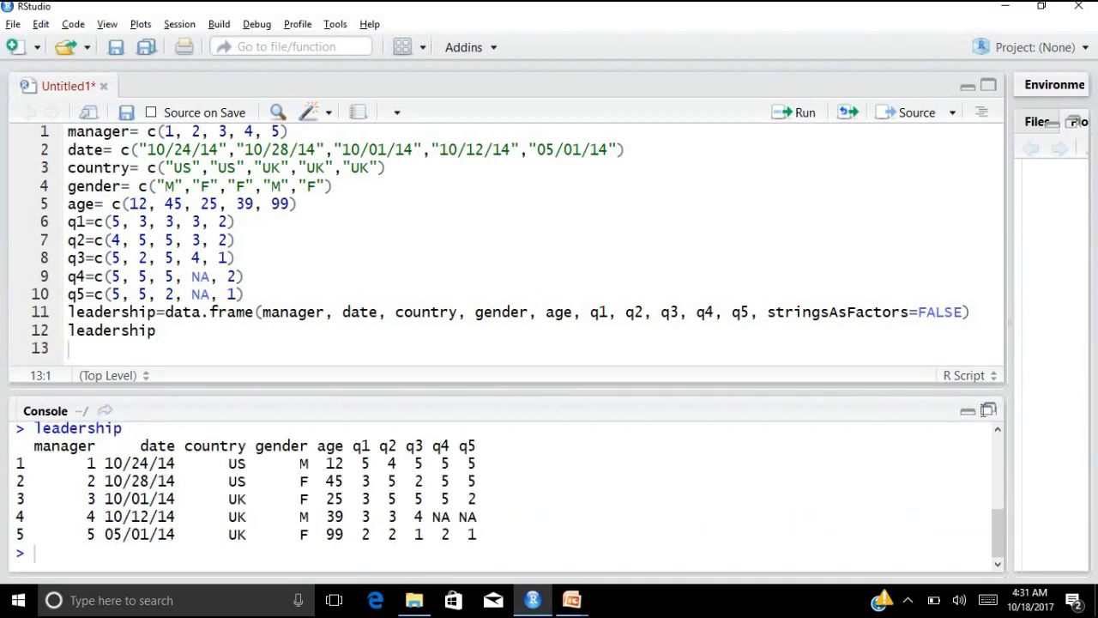
# - Maximize the console to show the full command history above the leadership table, then switch windows
pyautogui.click(968, 85)
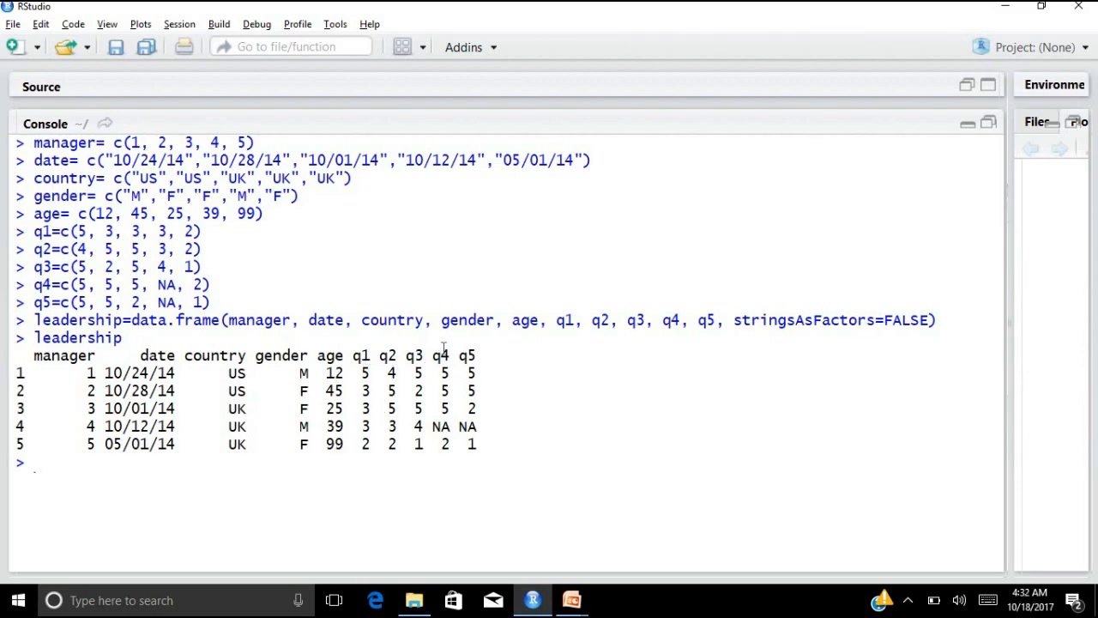
pyautogui.moveTo(488, 387)
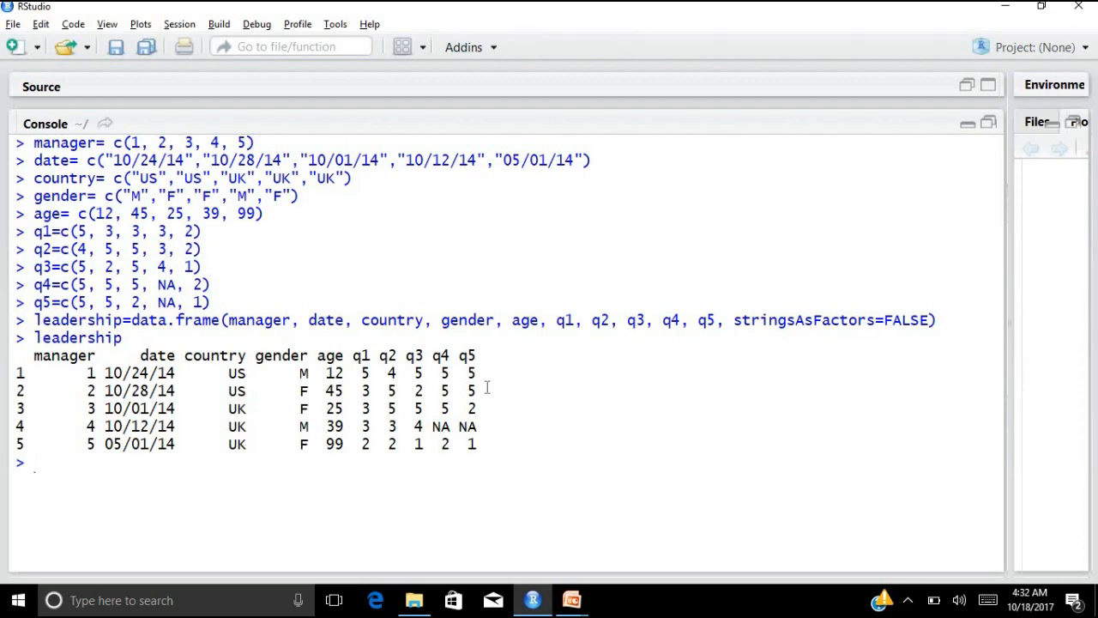
pyautogui.press('alt+tab')
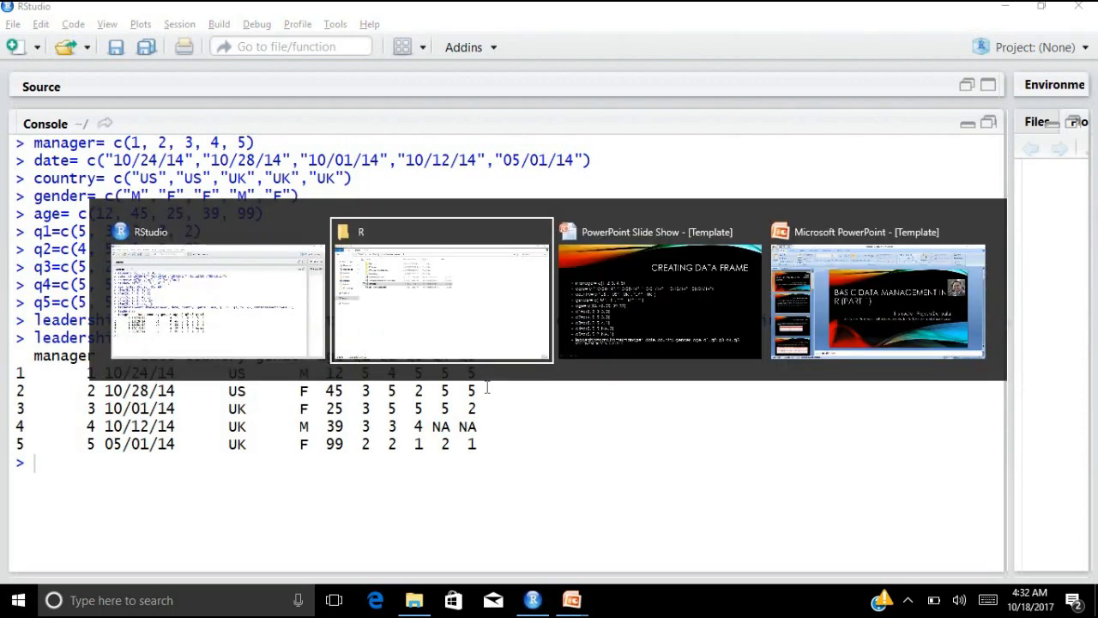